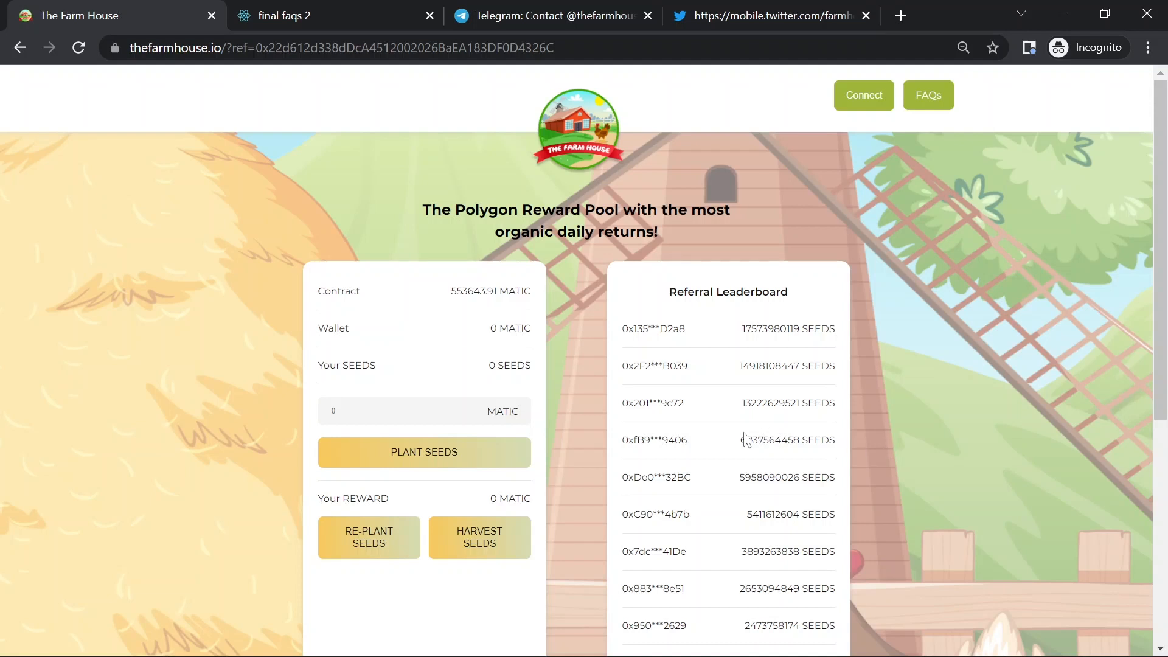
mouse_move(901, 403)
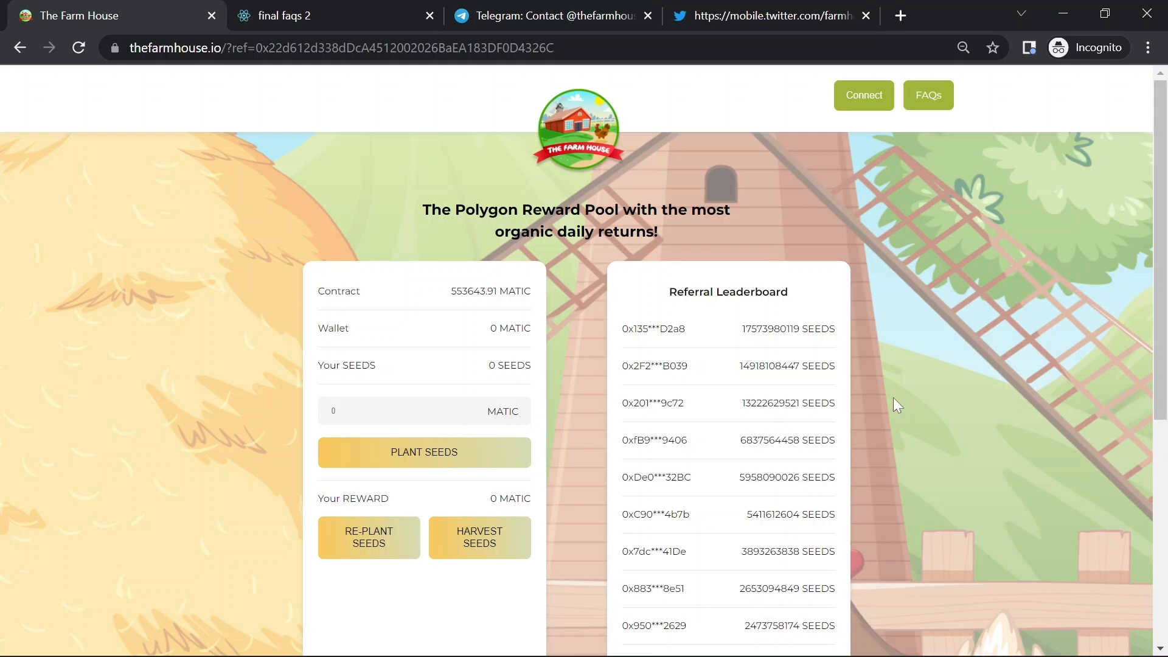
mouse_move(686, 188)
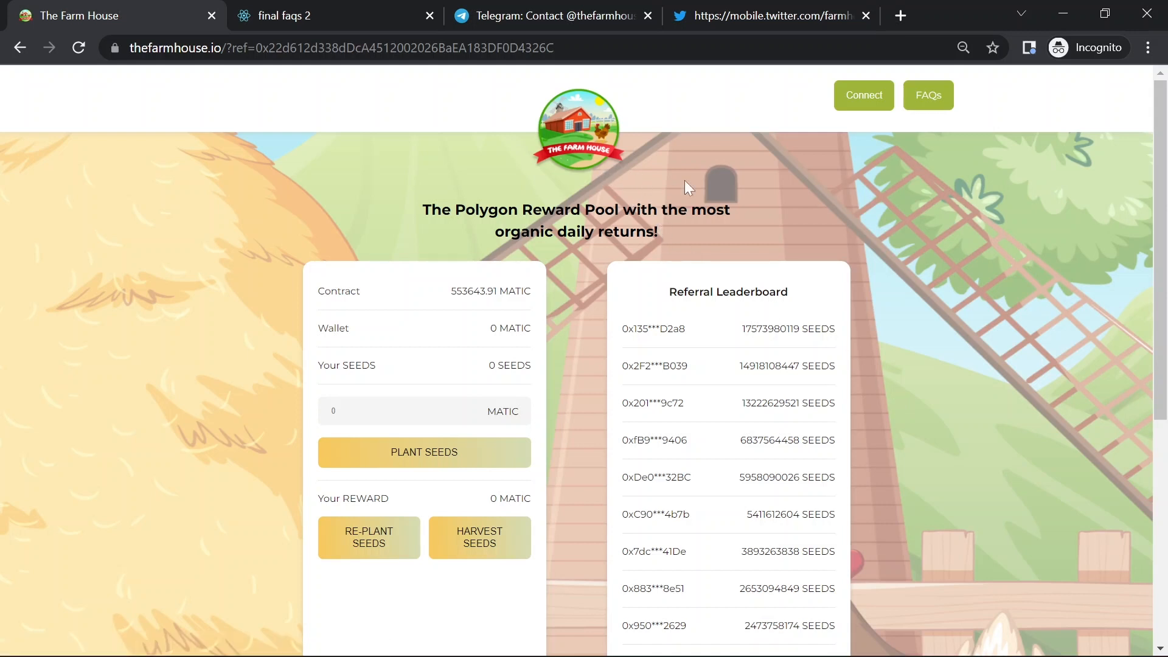
mouse_move(887, 262)
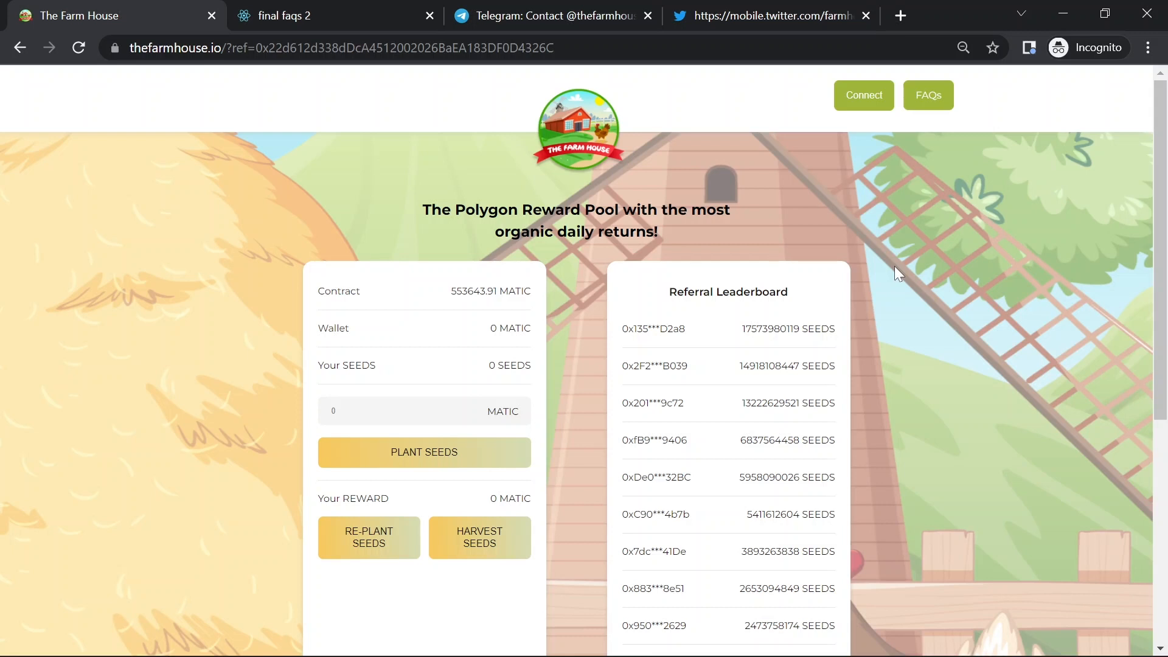
mouse_move(934, 219)
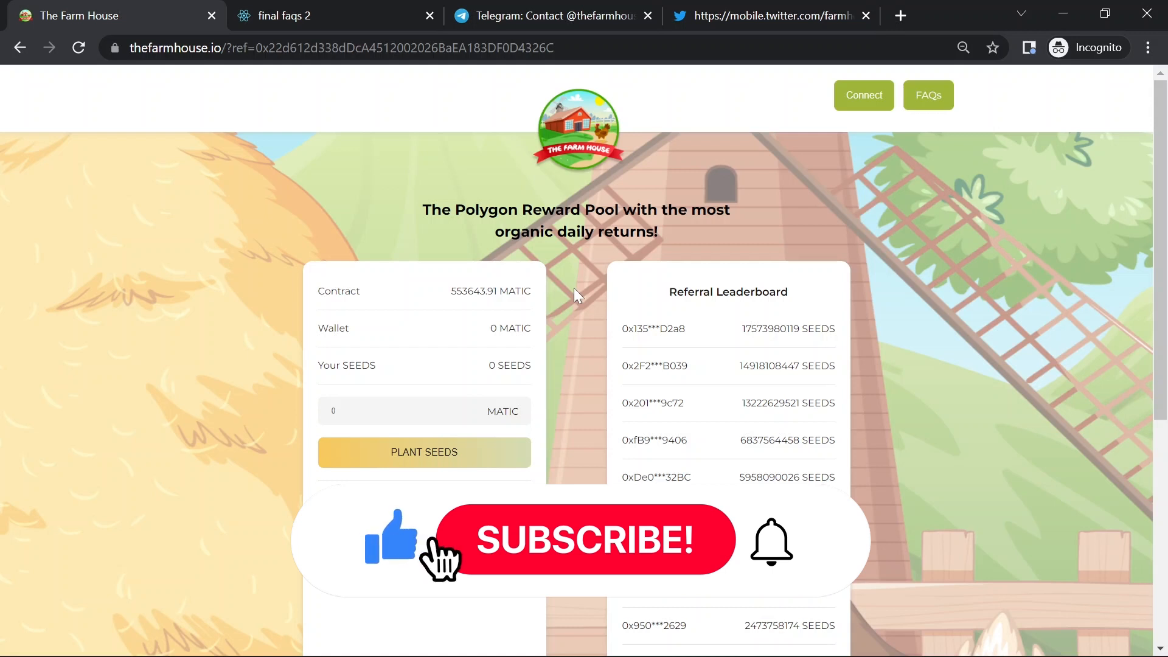
- Scroll past the Plant/Re-plant/Harvest buttons to the Plant Information (7% daily, 2555% APR, 2% dev fee) and Referral Link cards
left_click(585, 540)
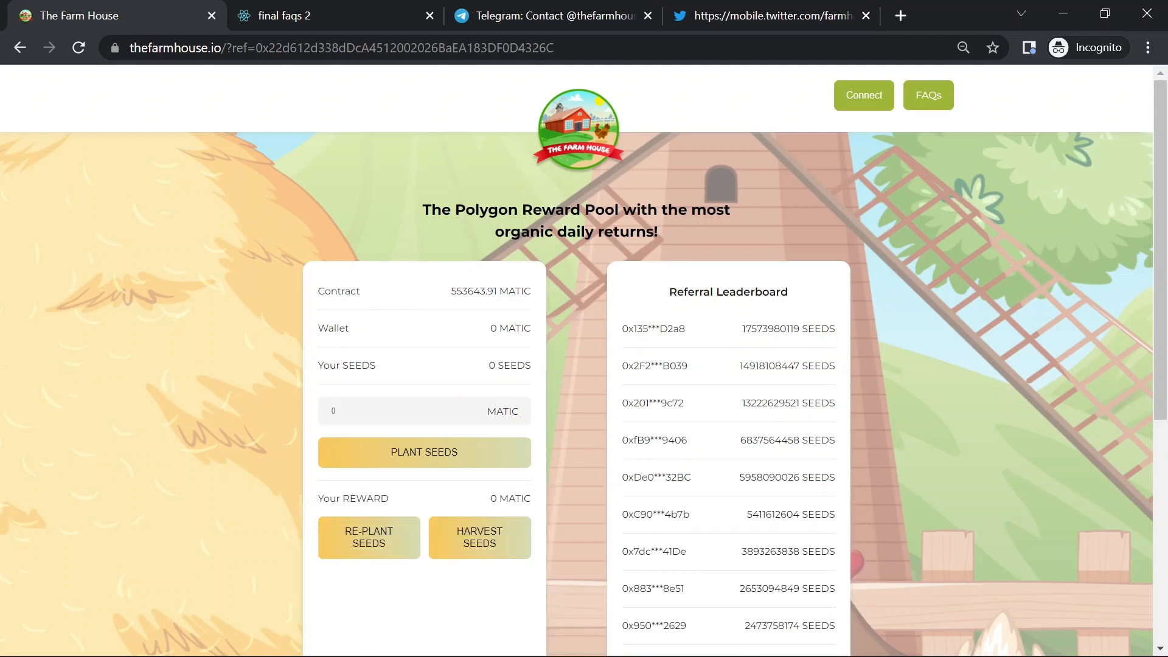
mouse_move(600, 357)
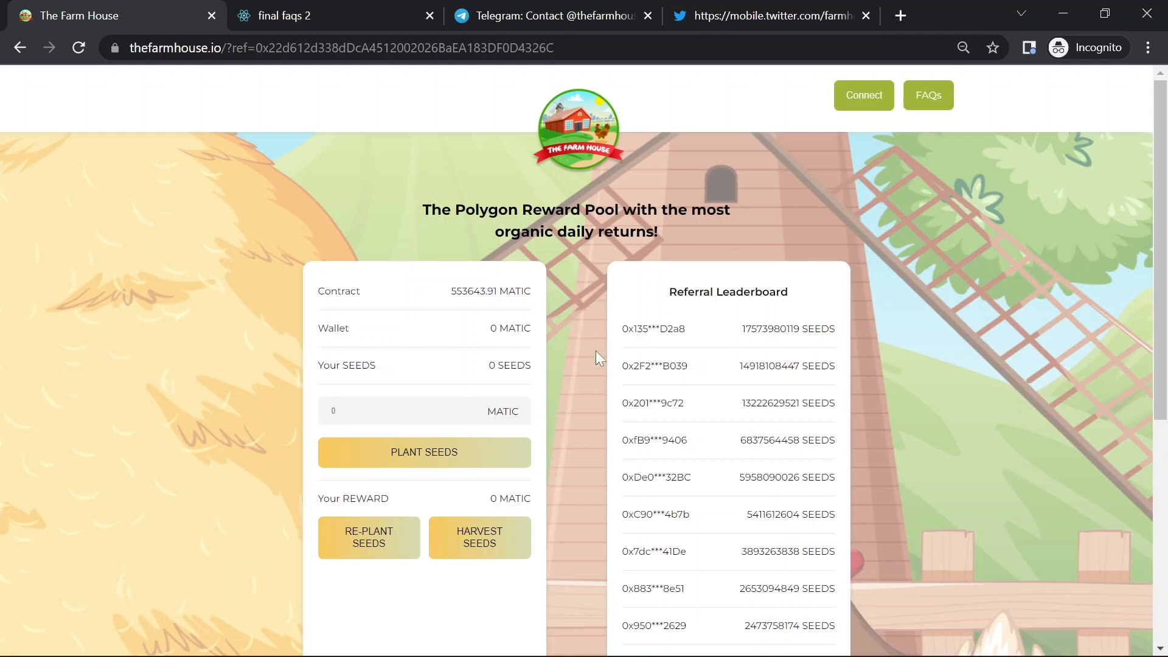
mouse_move(934, 313)
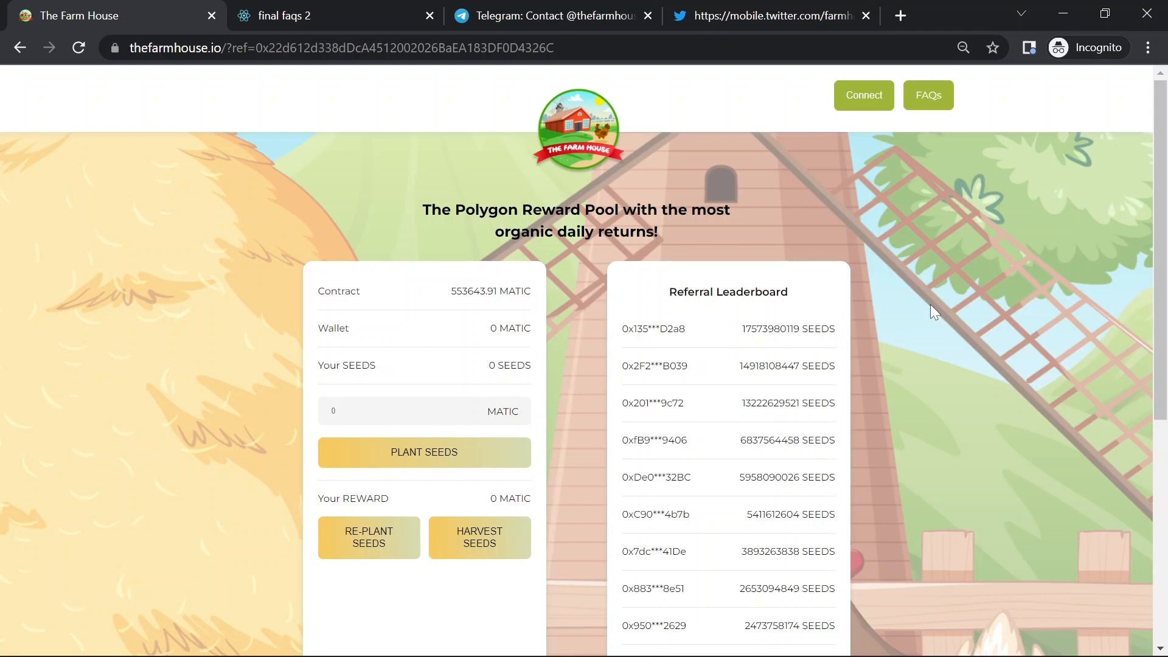
scroll("down", 3)
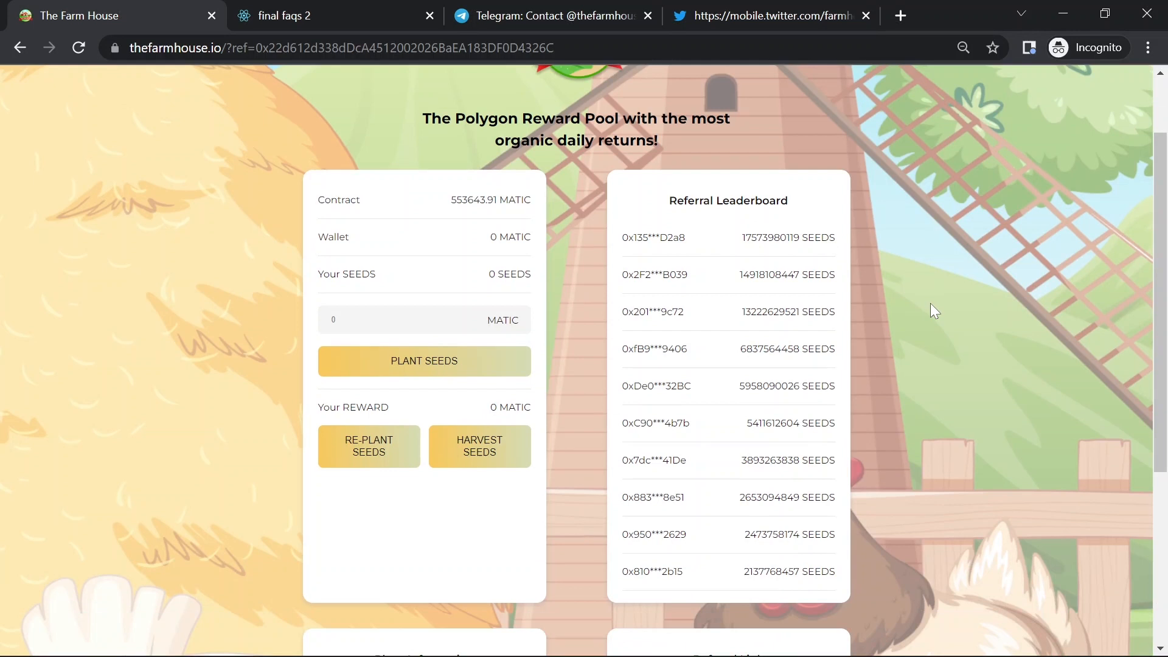
mouse_move(953, 319)
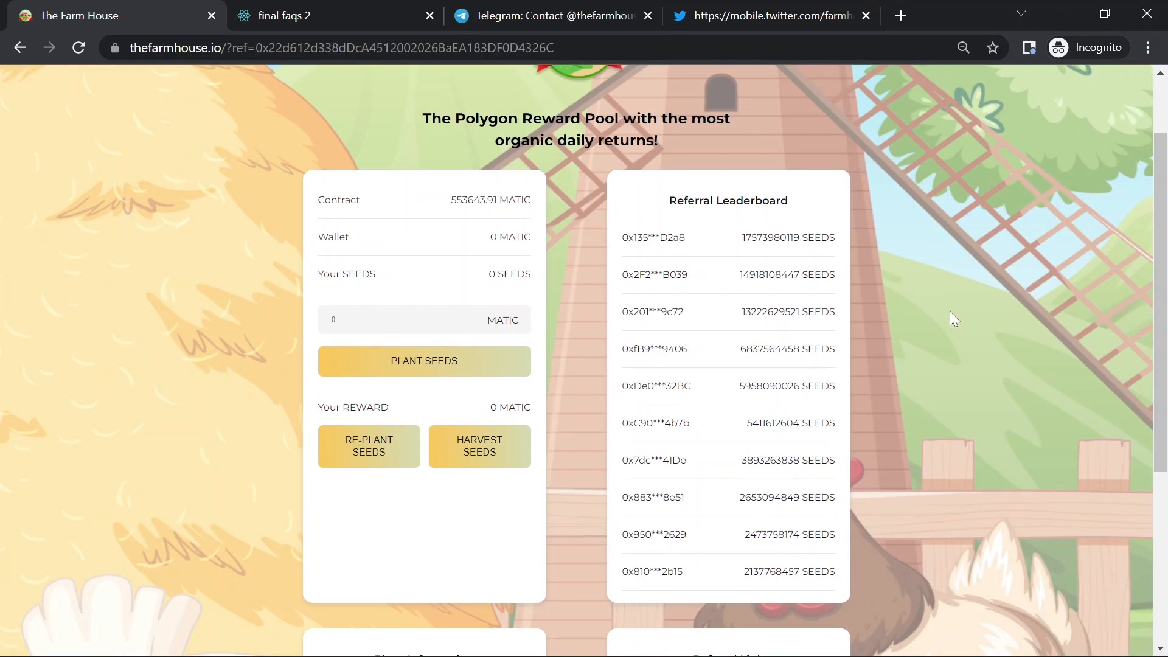
mouse_move(942, 321)
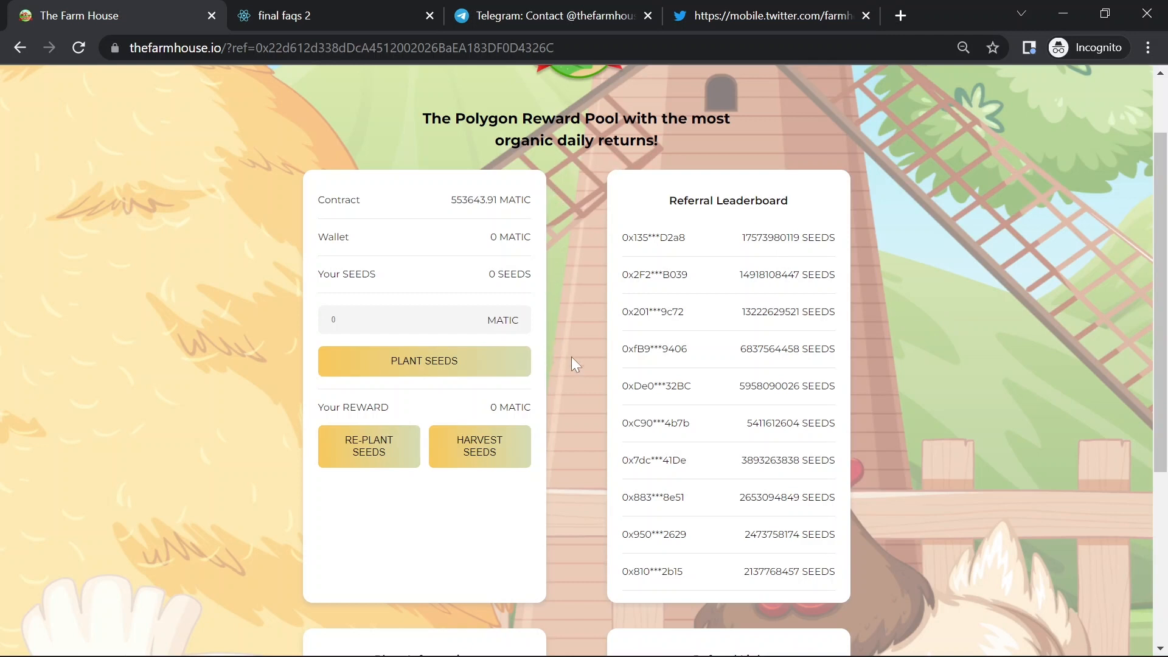
mouse_move(393, 503)
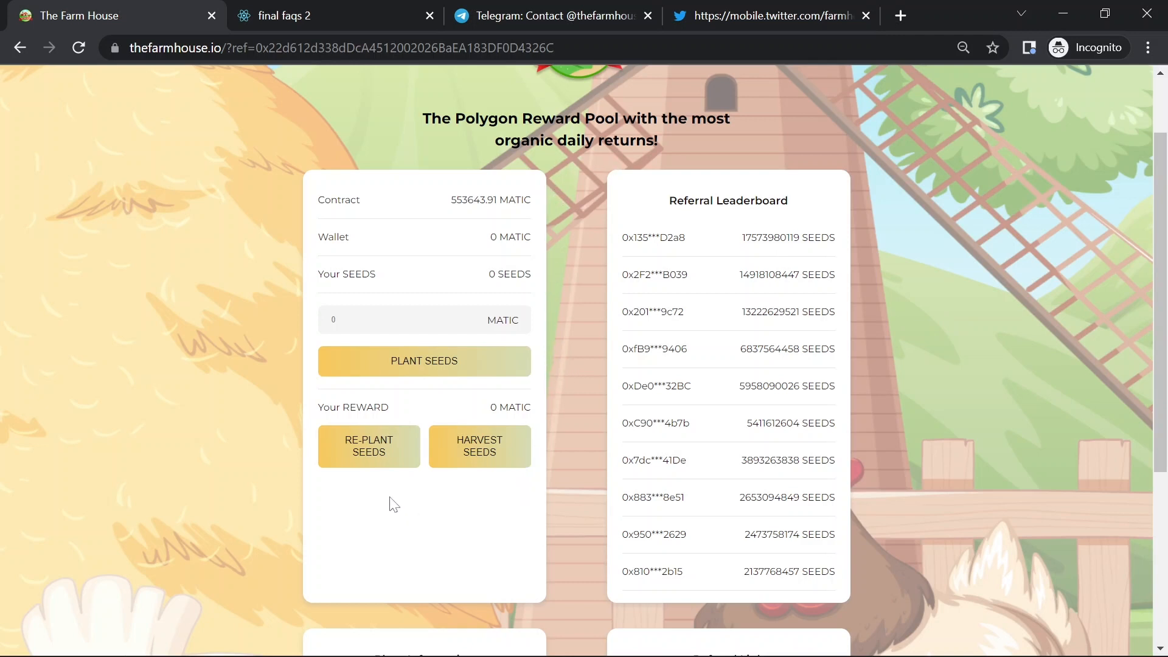
mouse_move(464, 479)
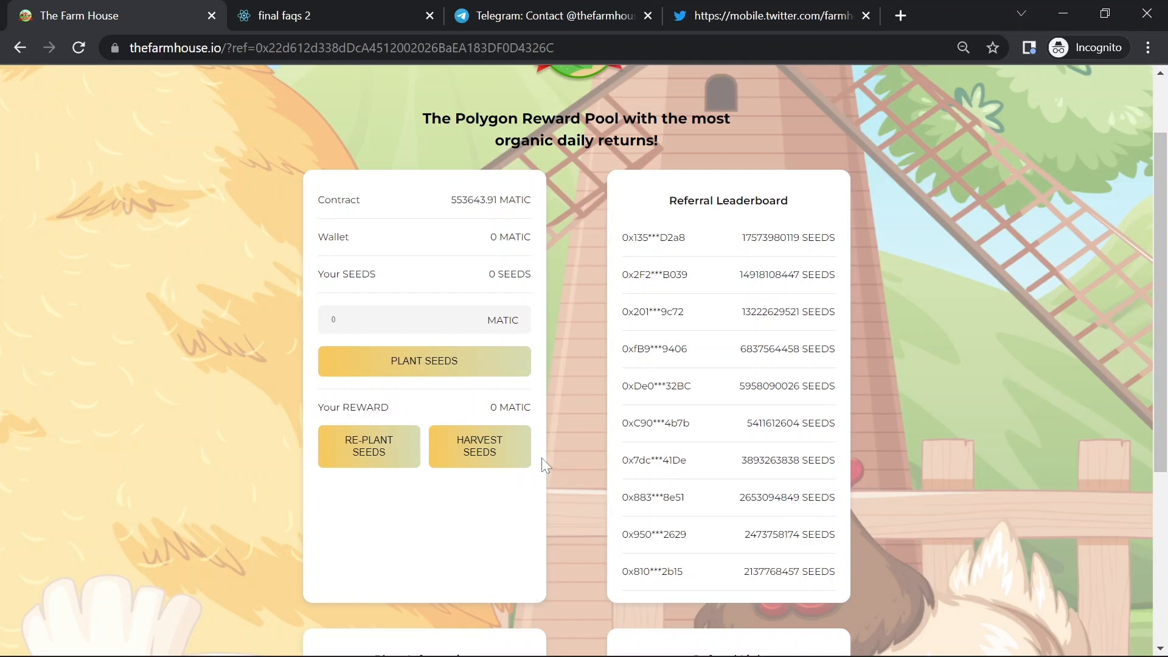
mouse_move(283, 449)
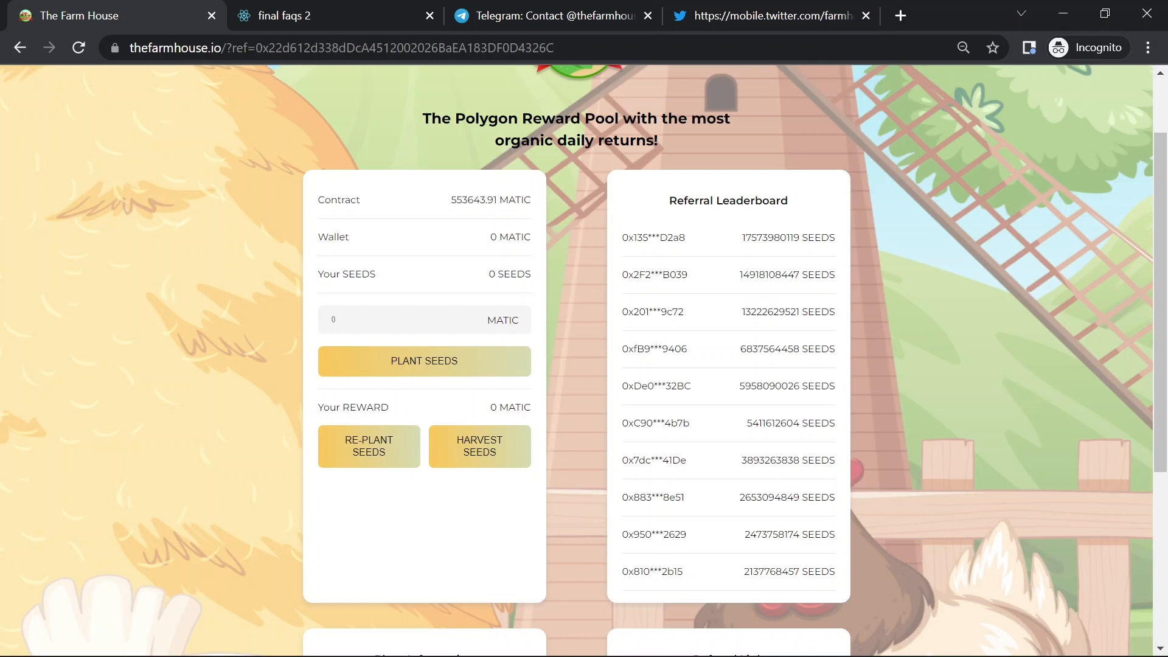
scroll("down", 3)
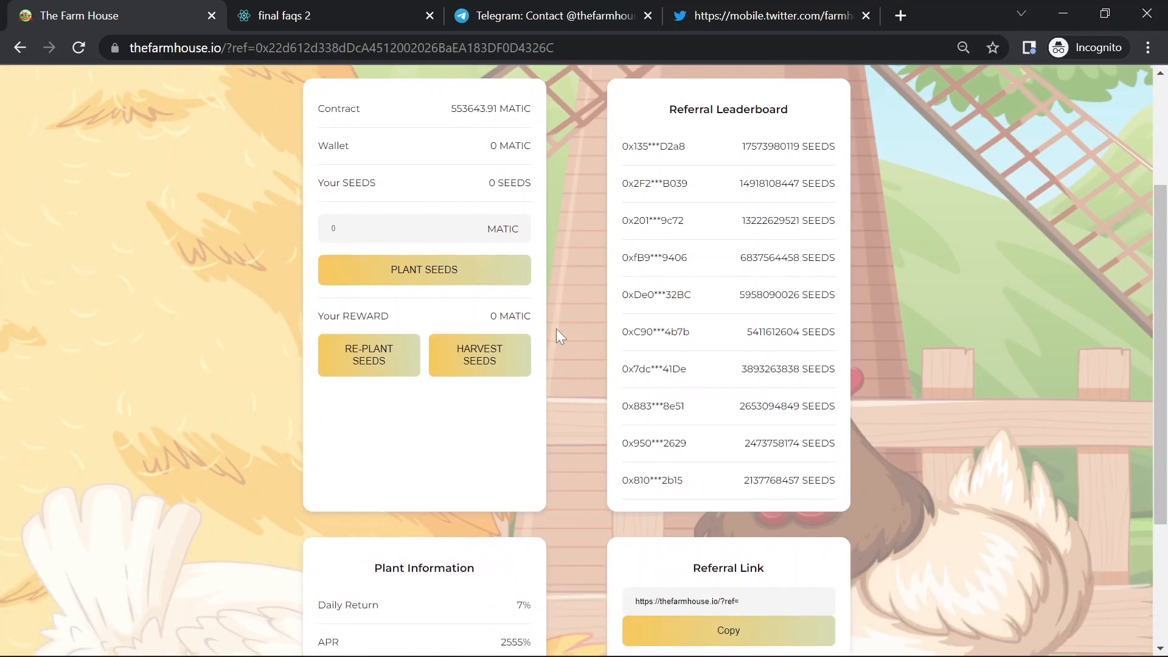
mouse_move(424, 270)
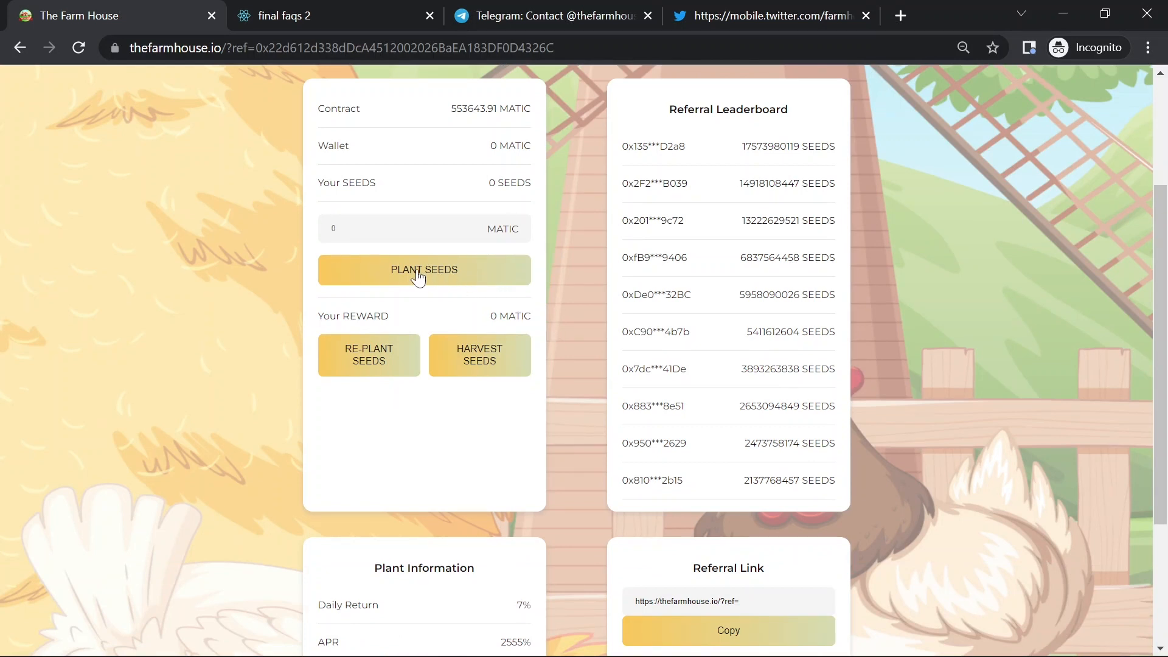
mouse_move(355, 364)
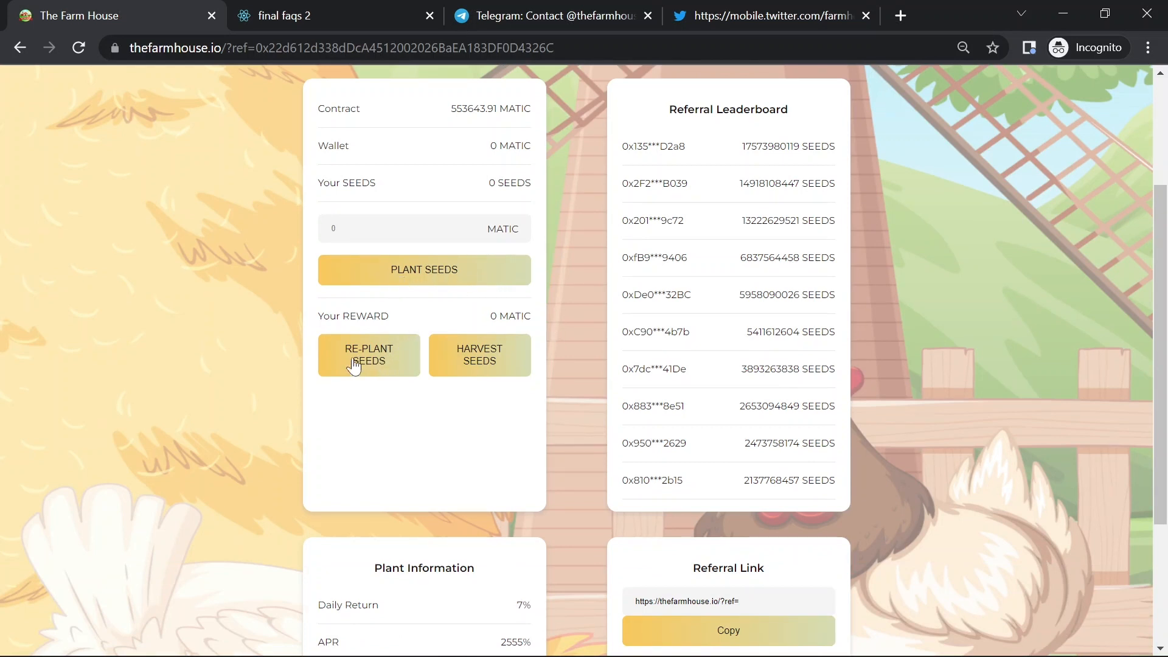
mouse_move(495, 357)
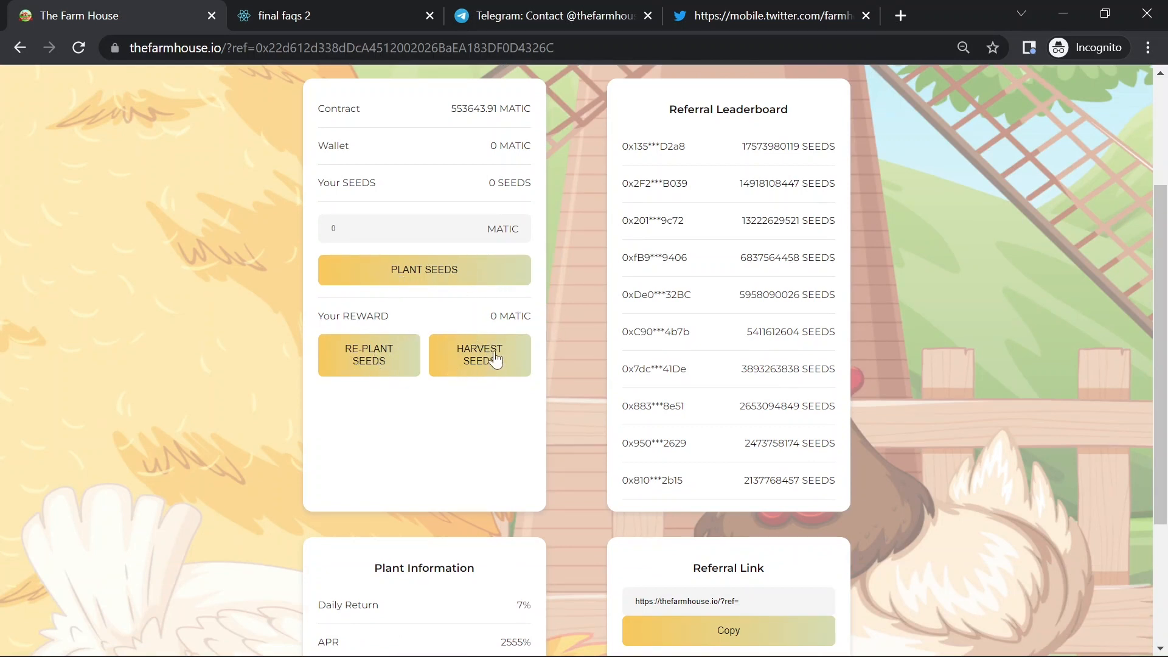
mouse_move(452, 593)
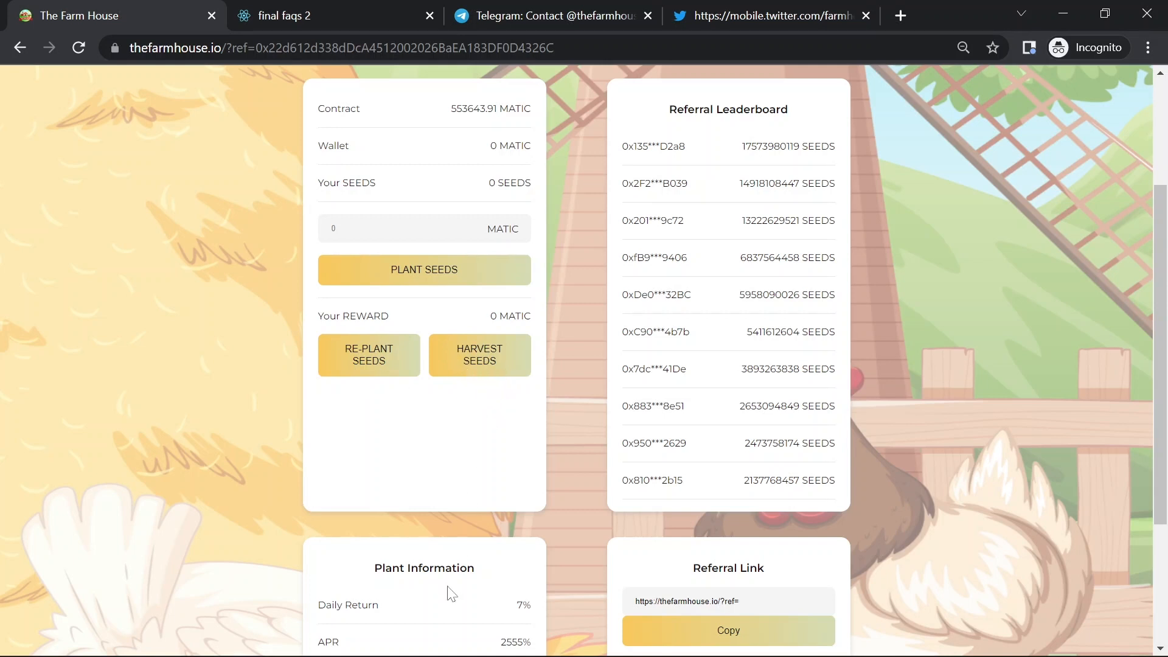
scroll("down", 3)
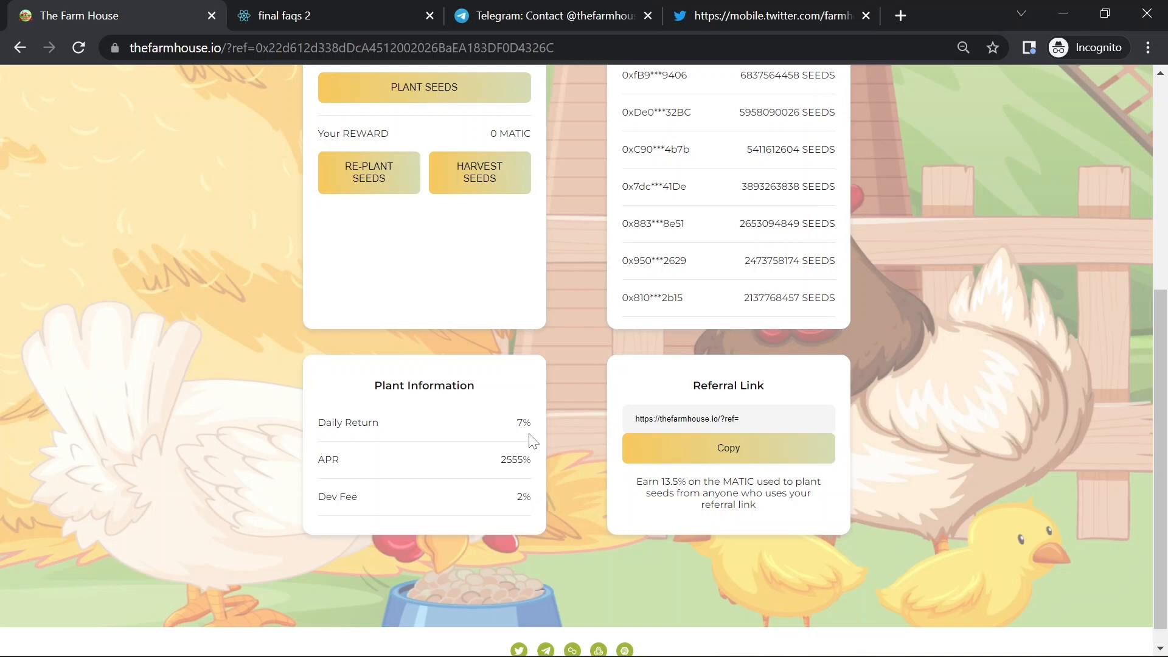
mouse_move(533, 495)
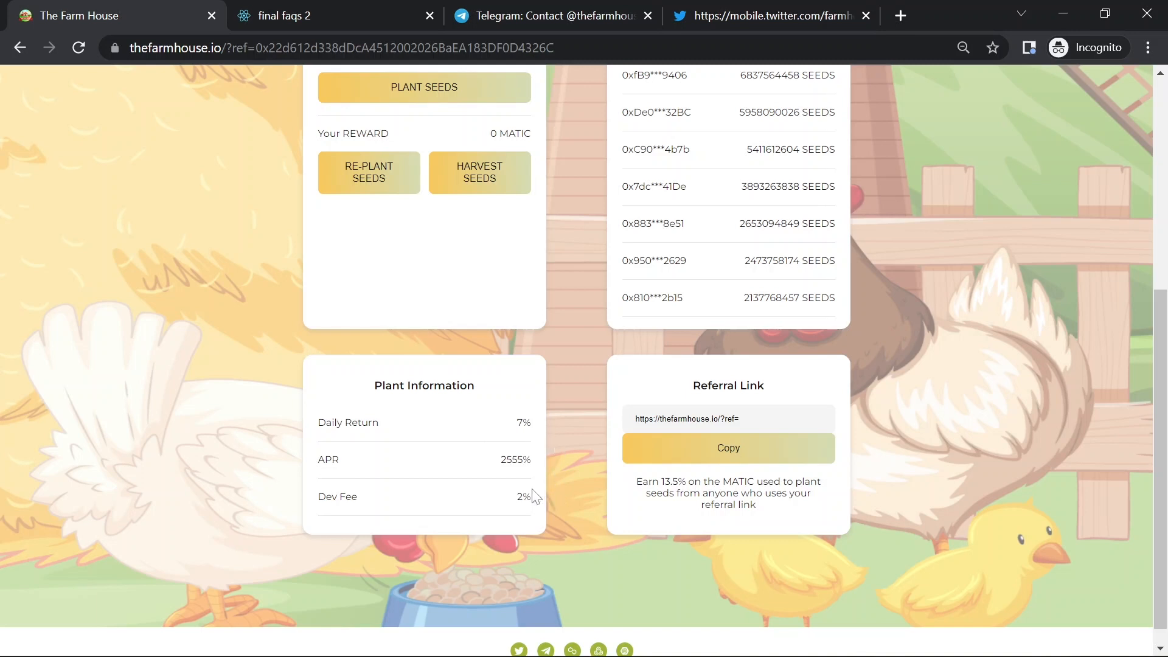
mouse_move(559, 536)
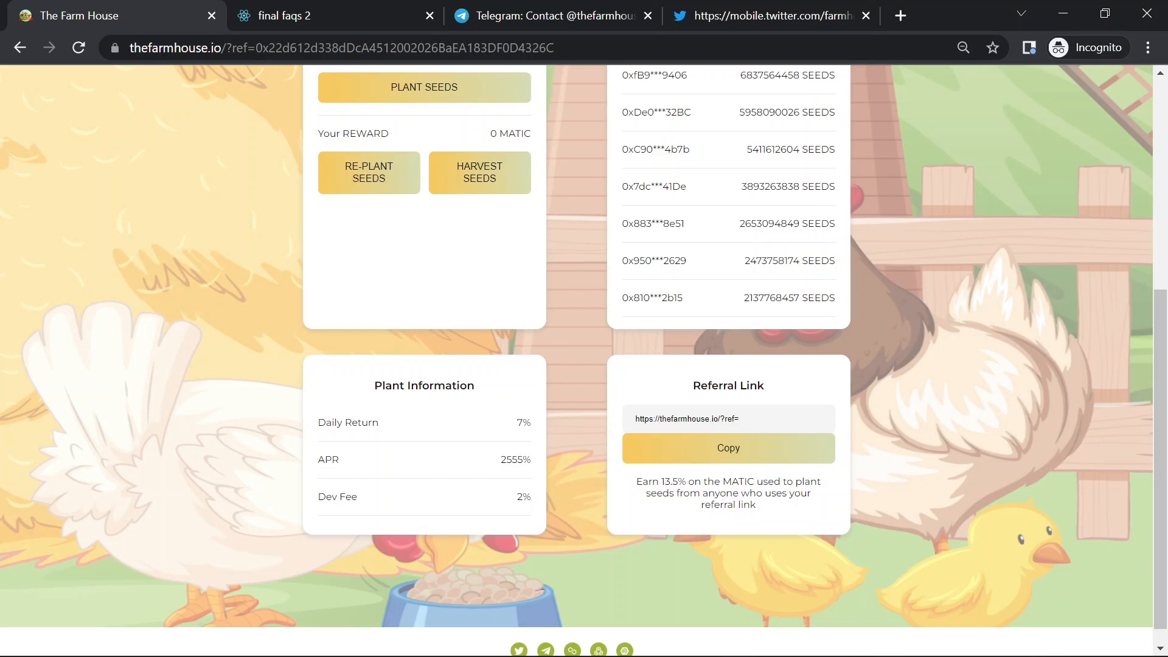
double_click(728, 386)
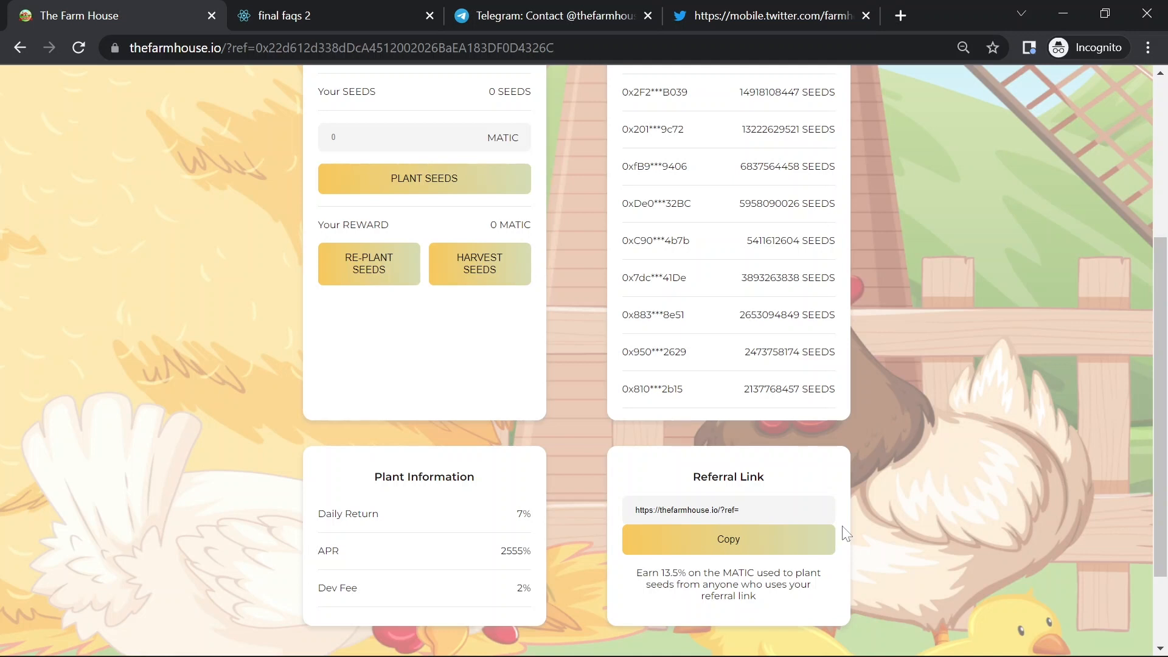
mouse_move(851, 486)
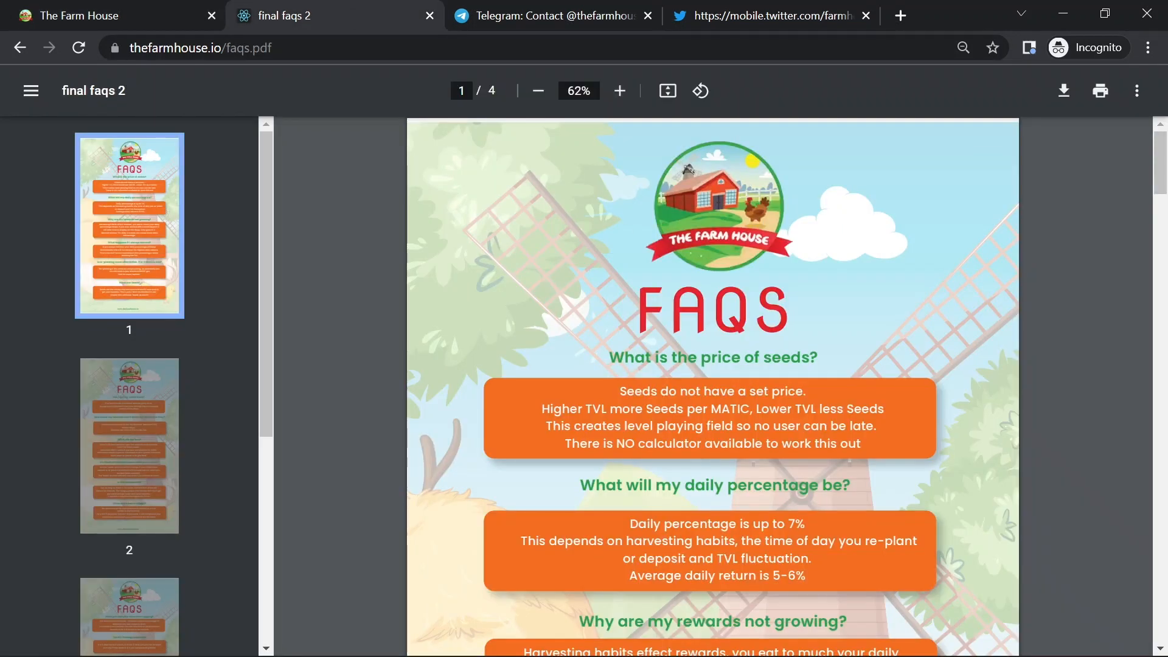
mouse_move(897, 370)
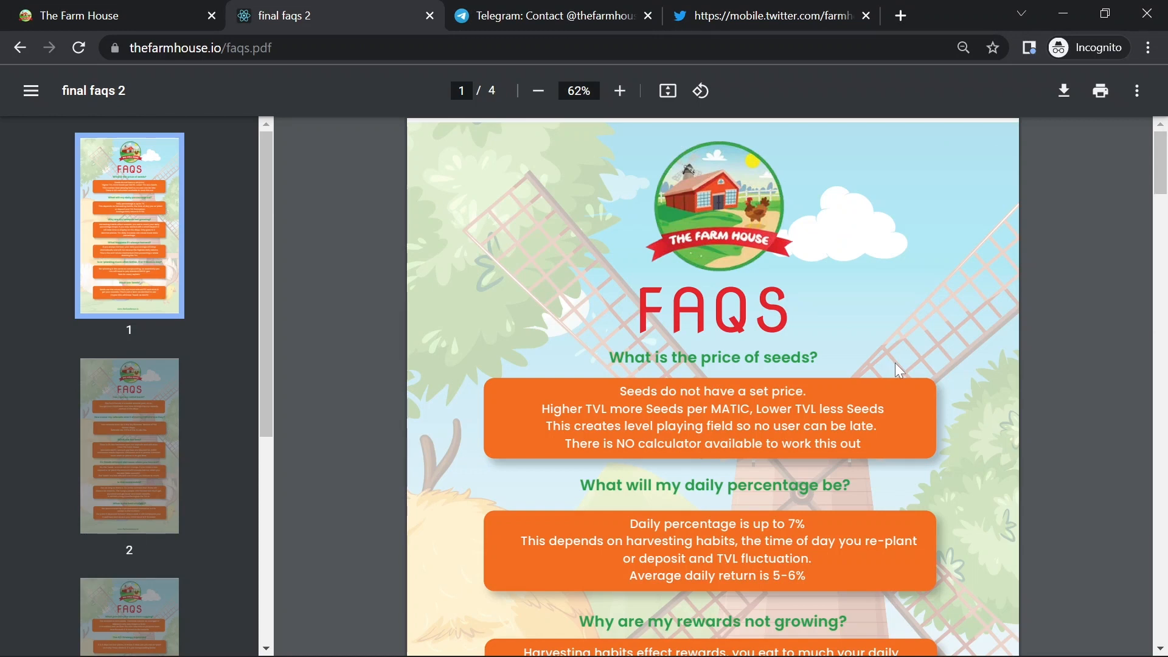
mouse_move(810, 327)
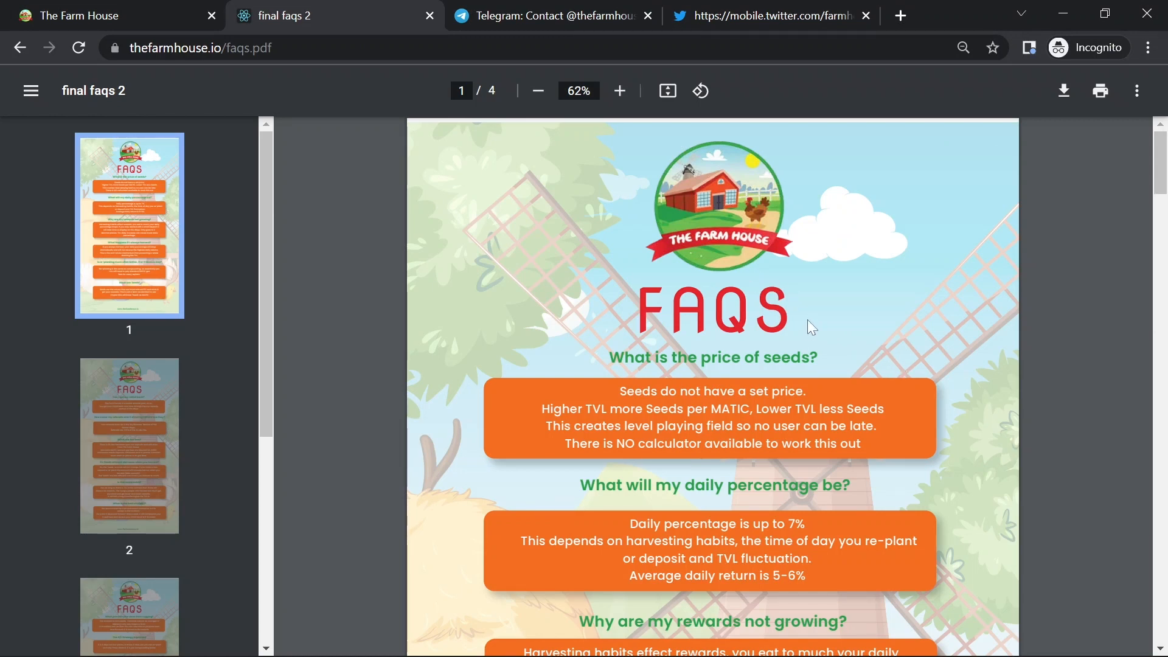
- Highlight the seed-price answer's higher/lower TVL and level playing field sentences on FAQ page 1
scroll("down", 3)
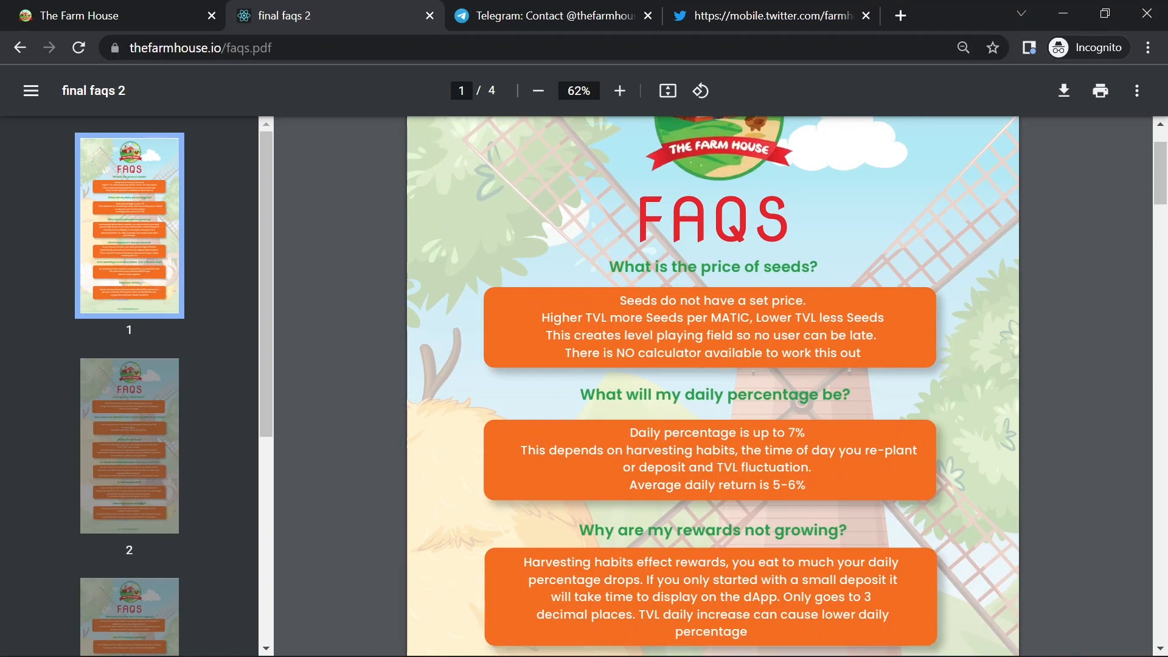
mouse_move(935, 283)
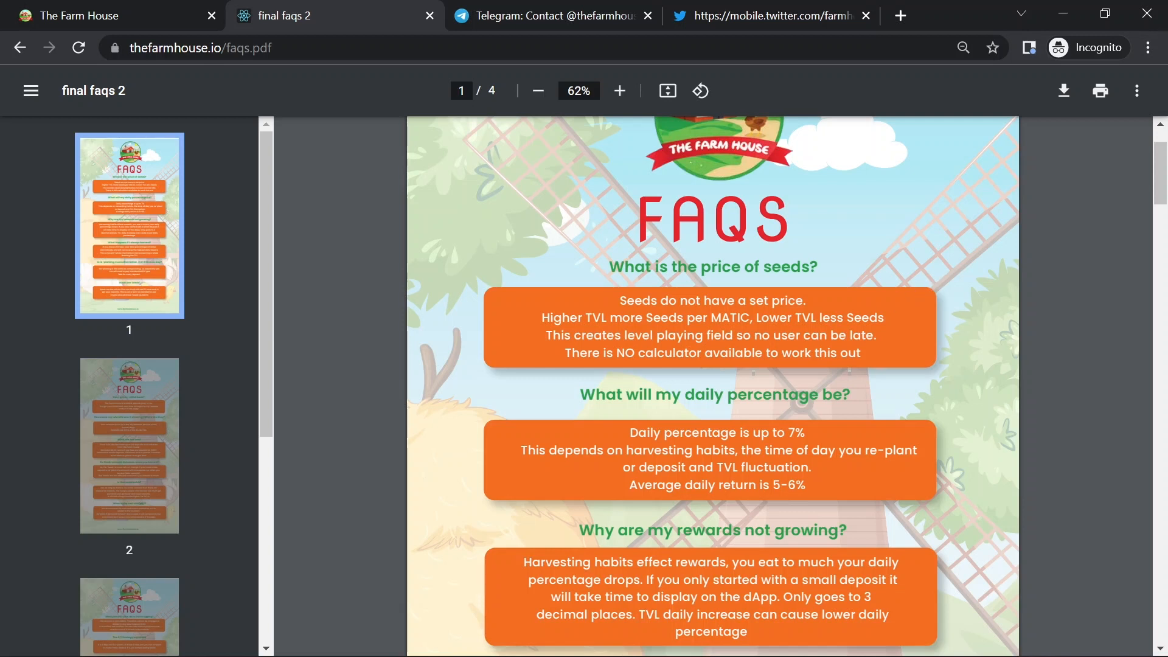
mouse_move(883, 366)
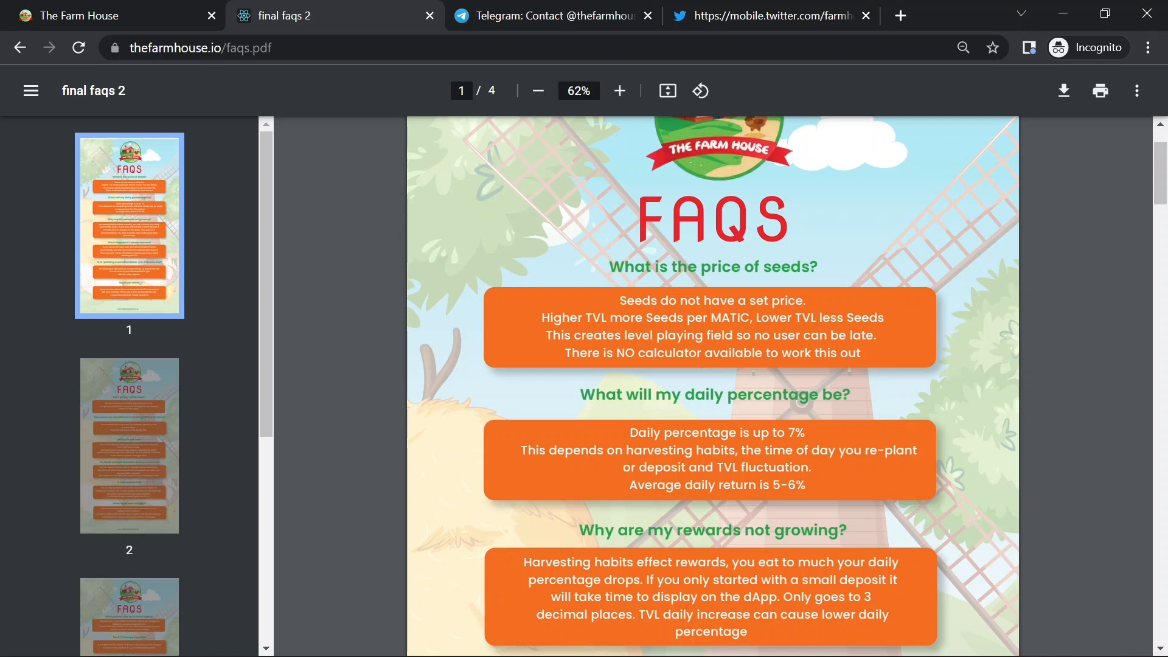
double_click(610, 317)
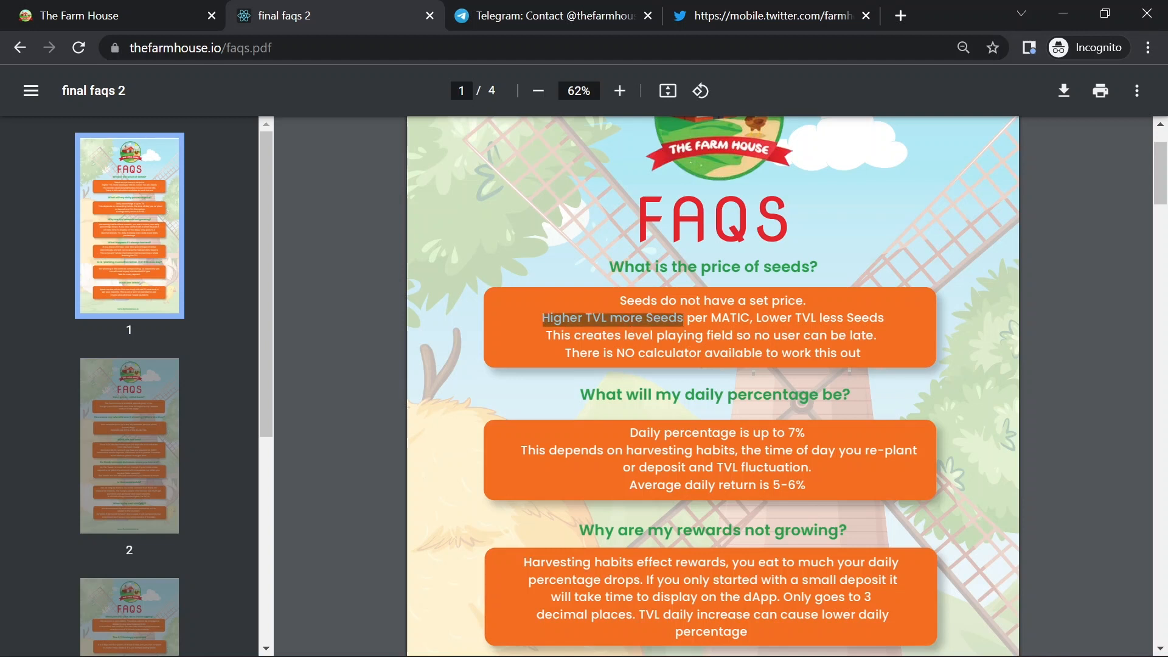
left_click_drag(674, 318, 864, 317)
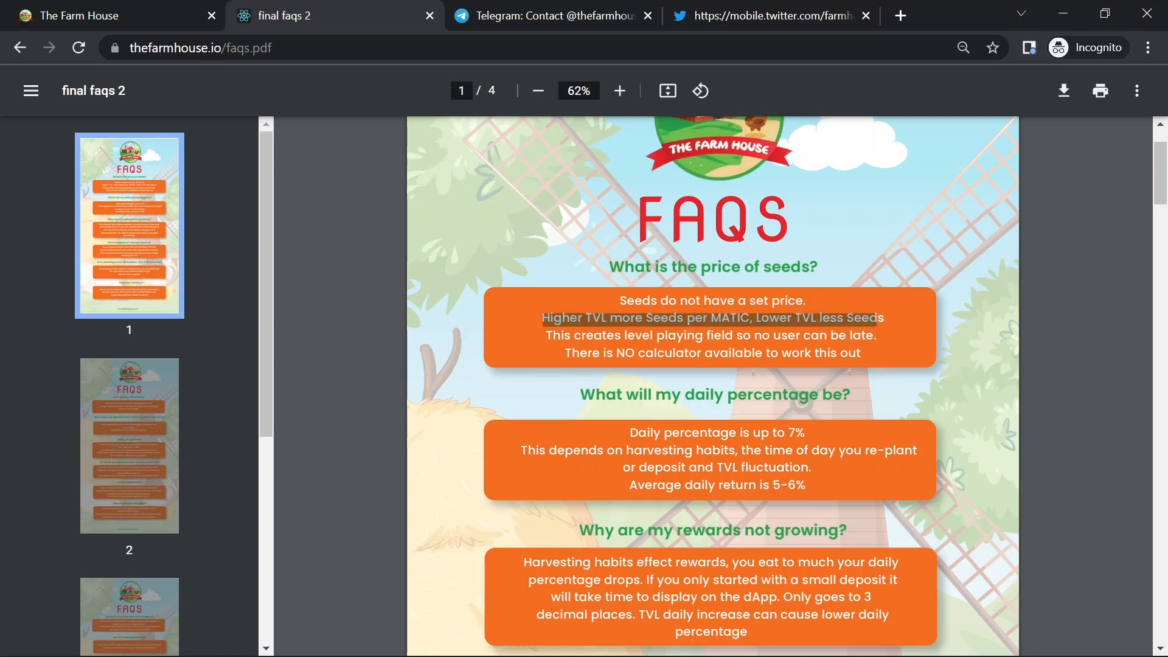
left_click_drag(864, 317, 702, 336)
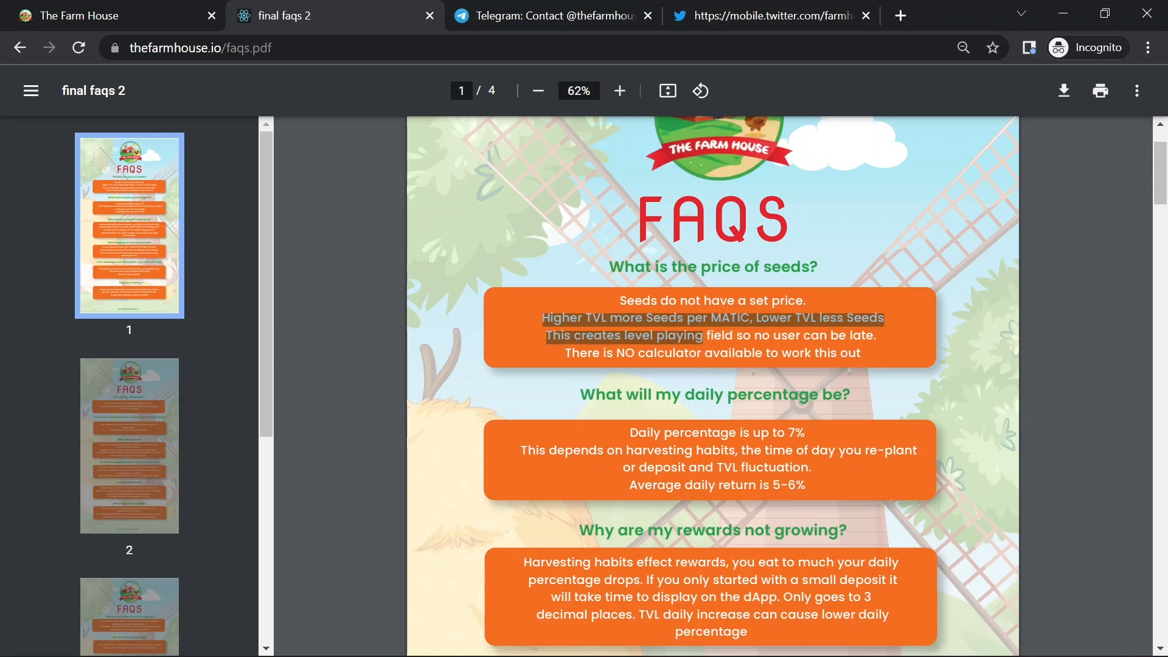
left_click_drag(692, 336, 878, 336)
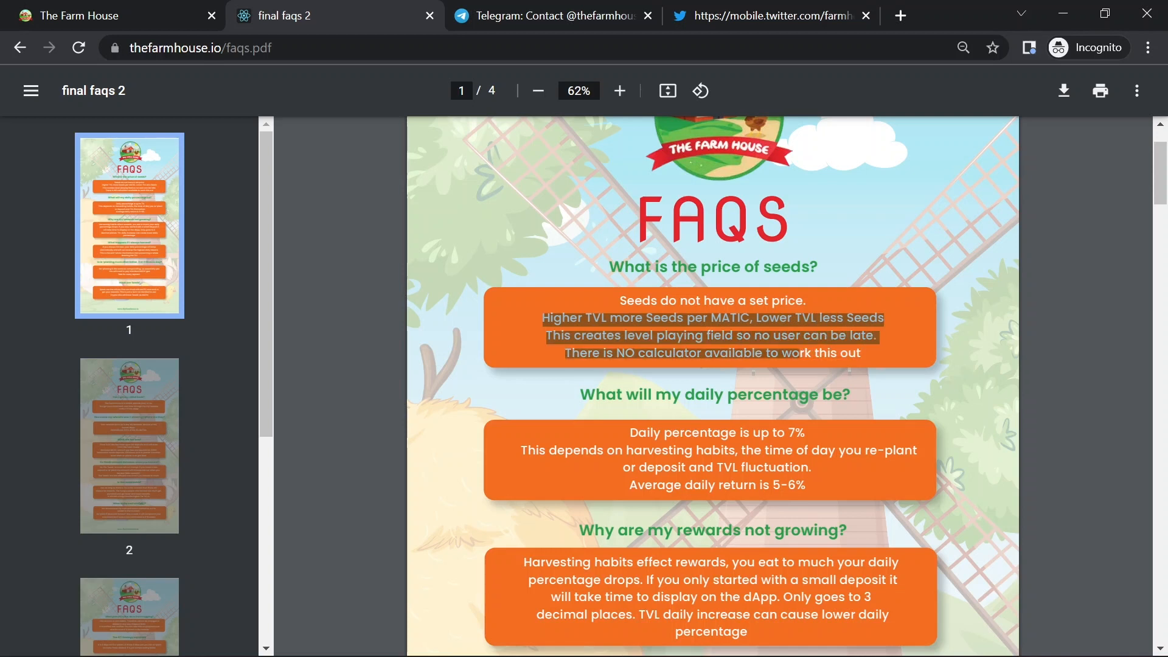
left_click(863, 354)
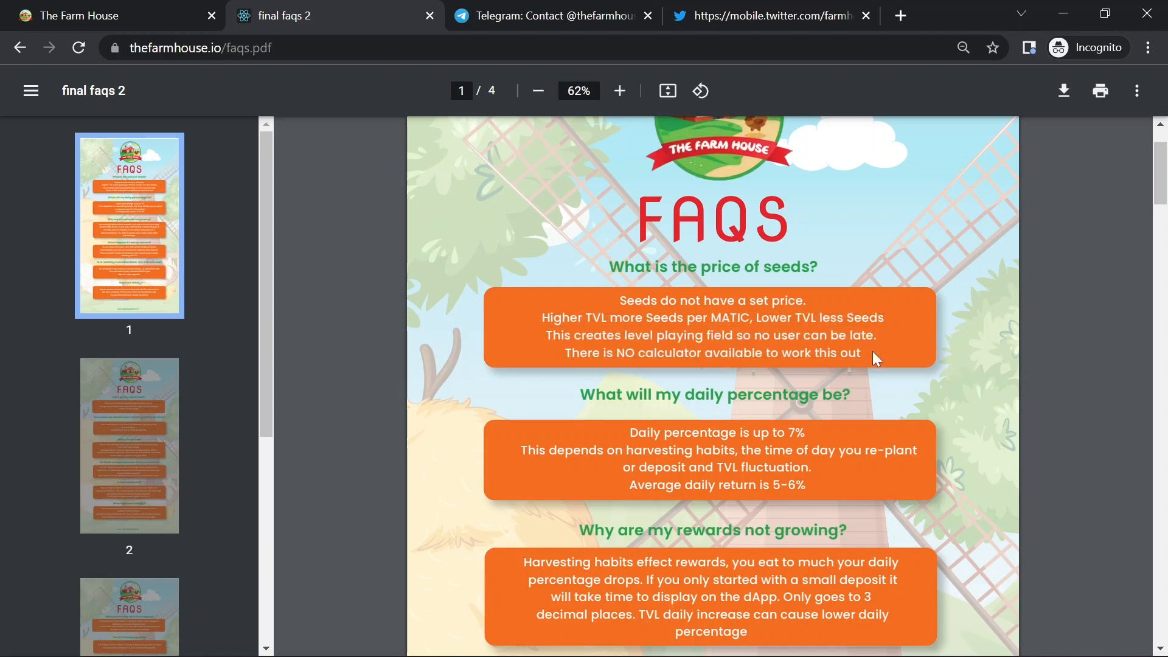
mouse_move(950, 409)
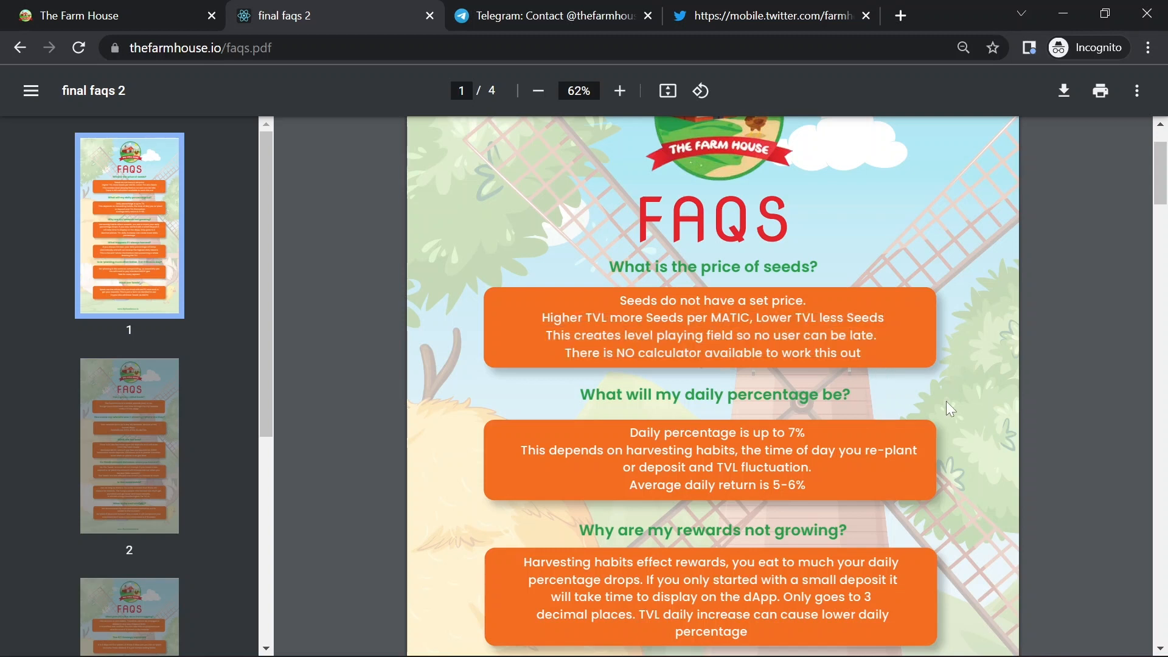
mouse_move(956, 385)
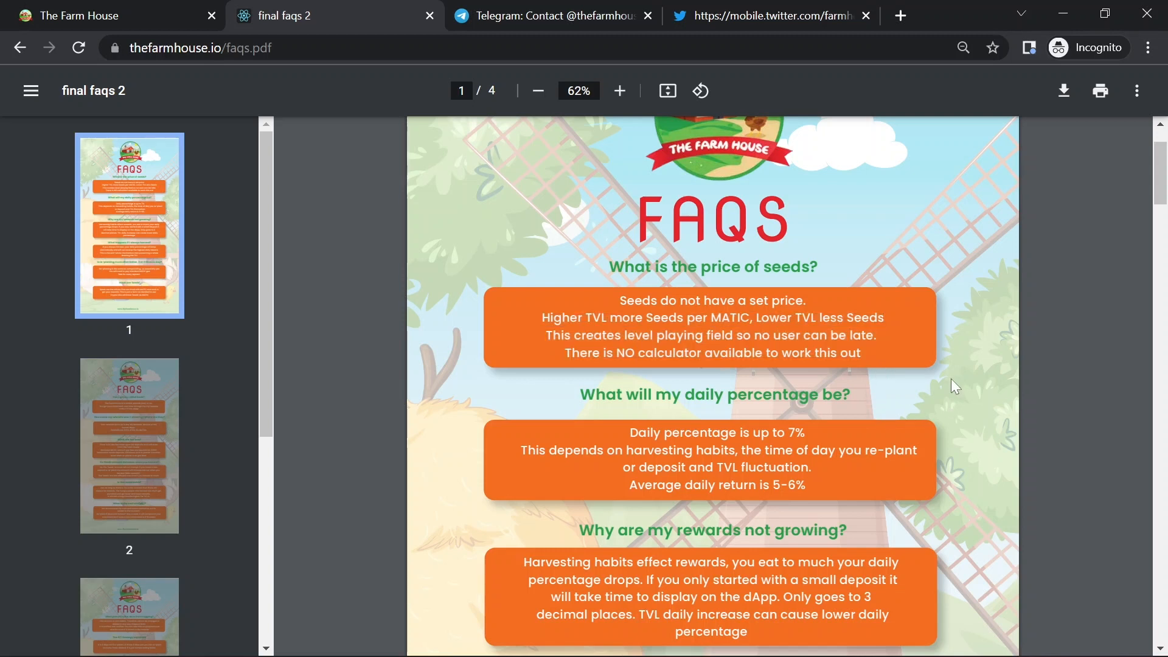
mouse_move(695, 428)
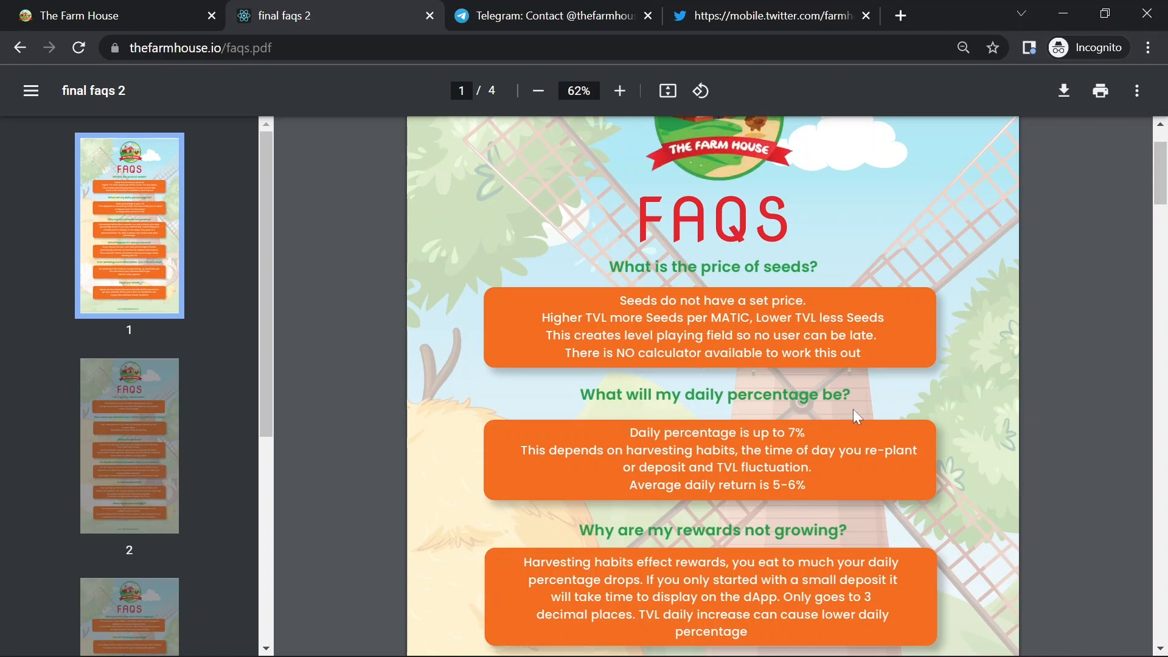
- Move down to the rewards answer and highlight its opening sentence
scroll("down", 3)
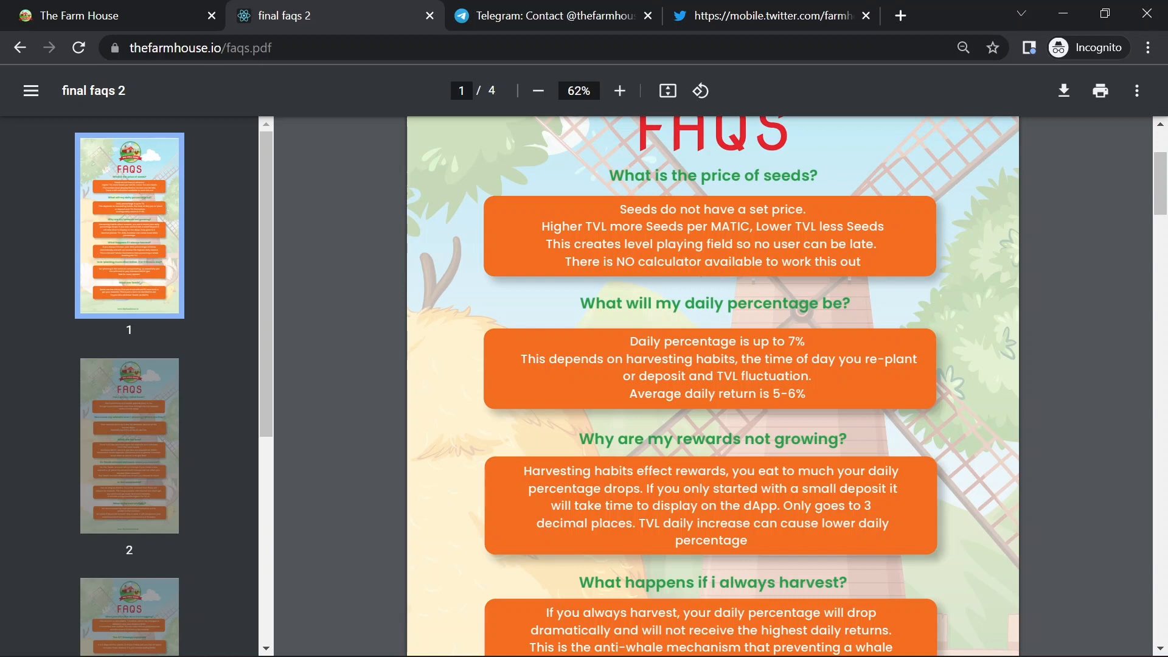
mouse_move(729, 415)
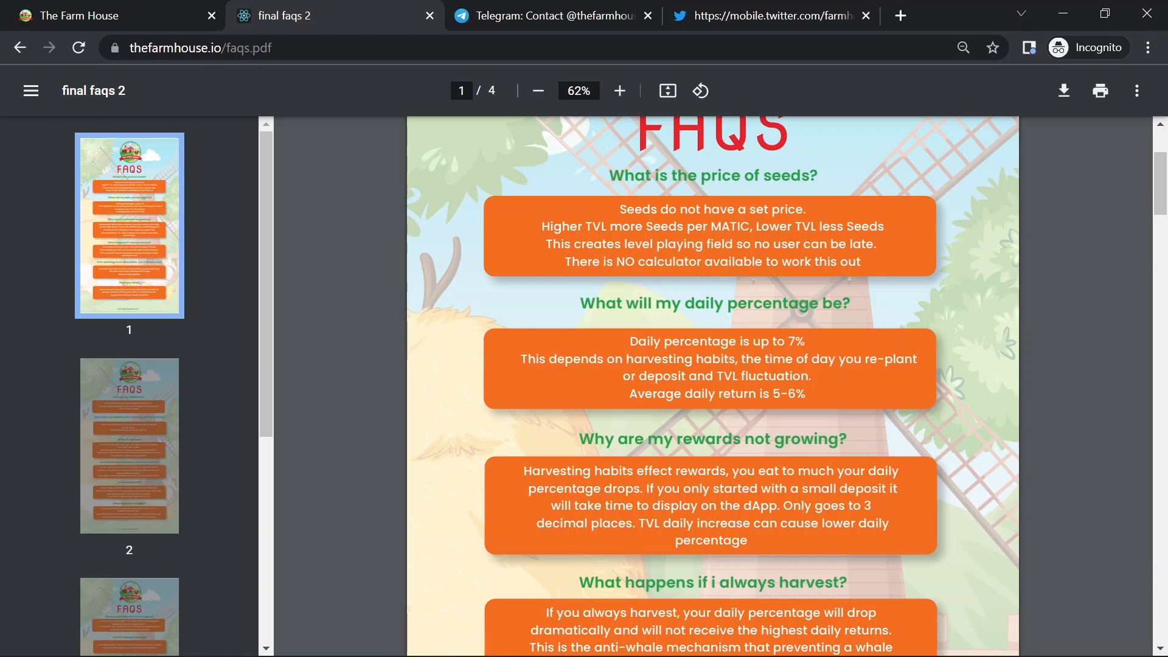
left_click_drag(523, 471, 779, 471)
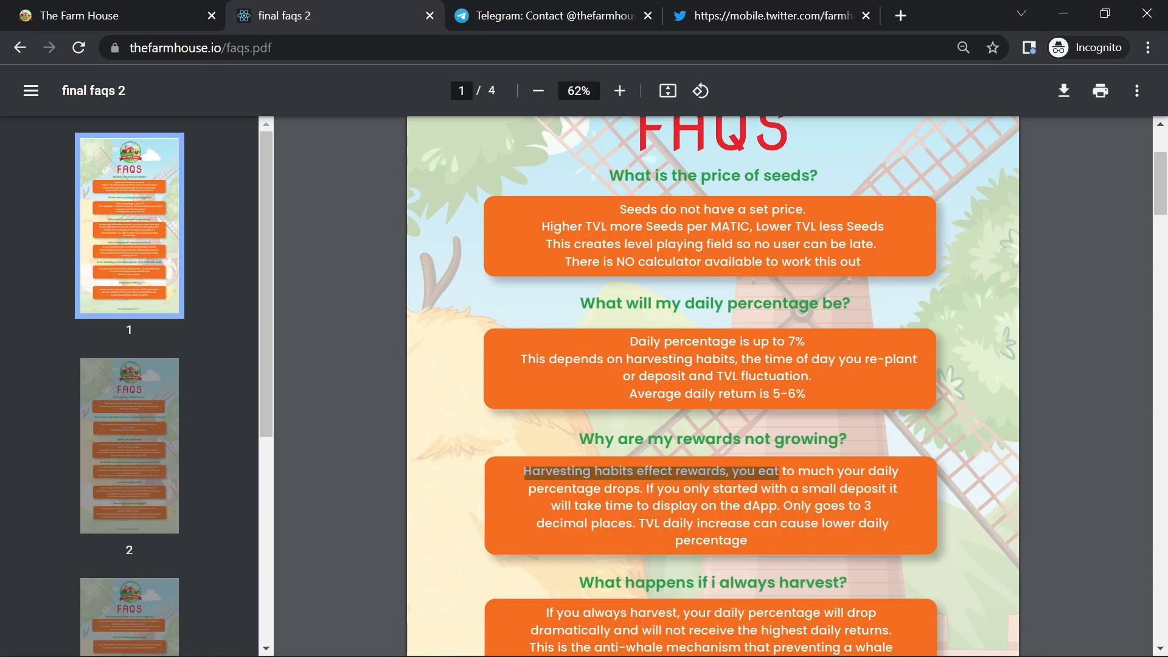
left_click_drag(779, 470, 642, 489)
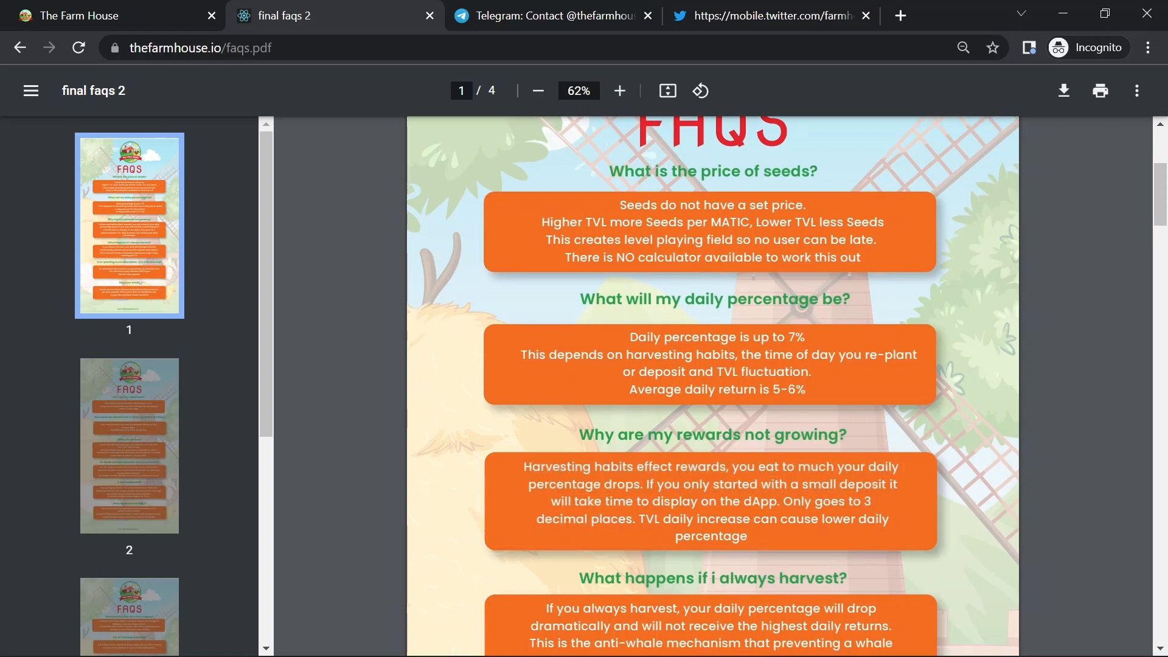
- Scroll through the harvesting, re-planting and 'What are Seeds' answers until page 2 appears
scroll("down", 3)
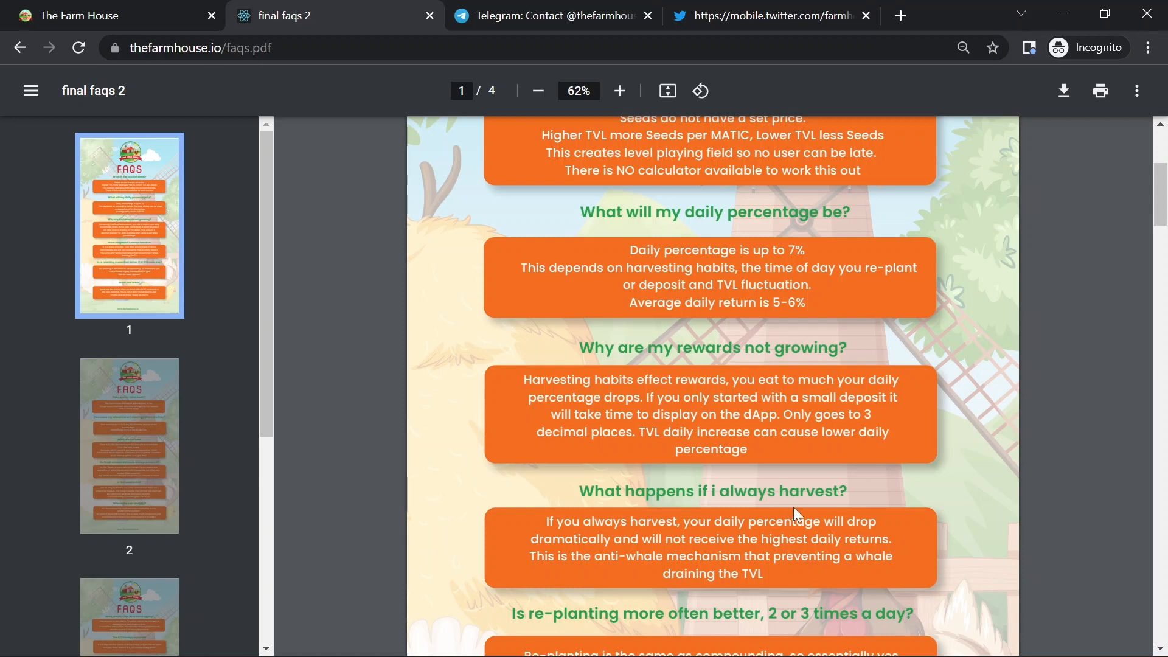
mouse_move(937, 551)
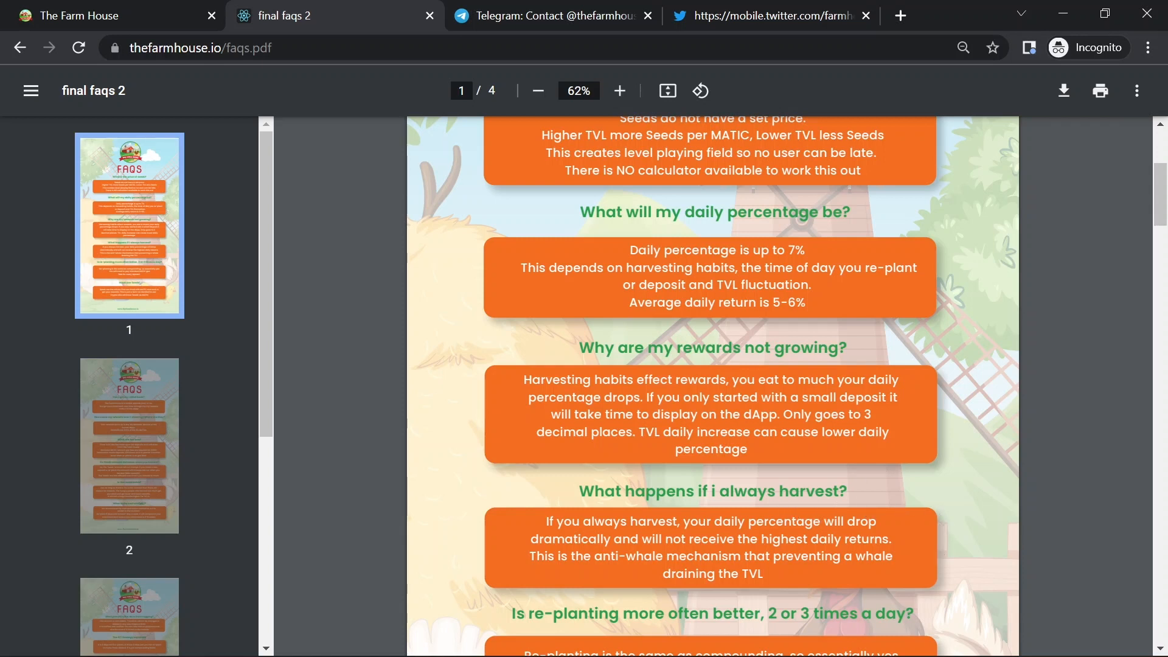
left_click_drag(545, 520, 676, 521)
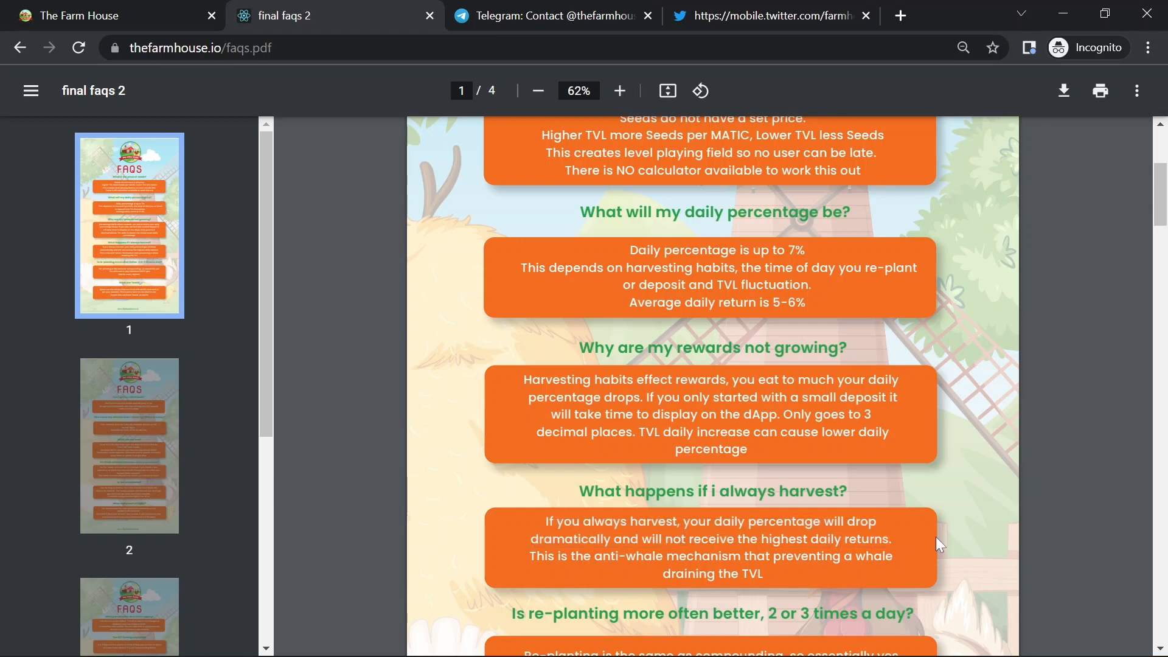
scroll("down", 3)
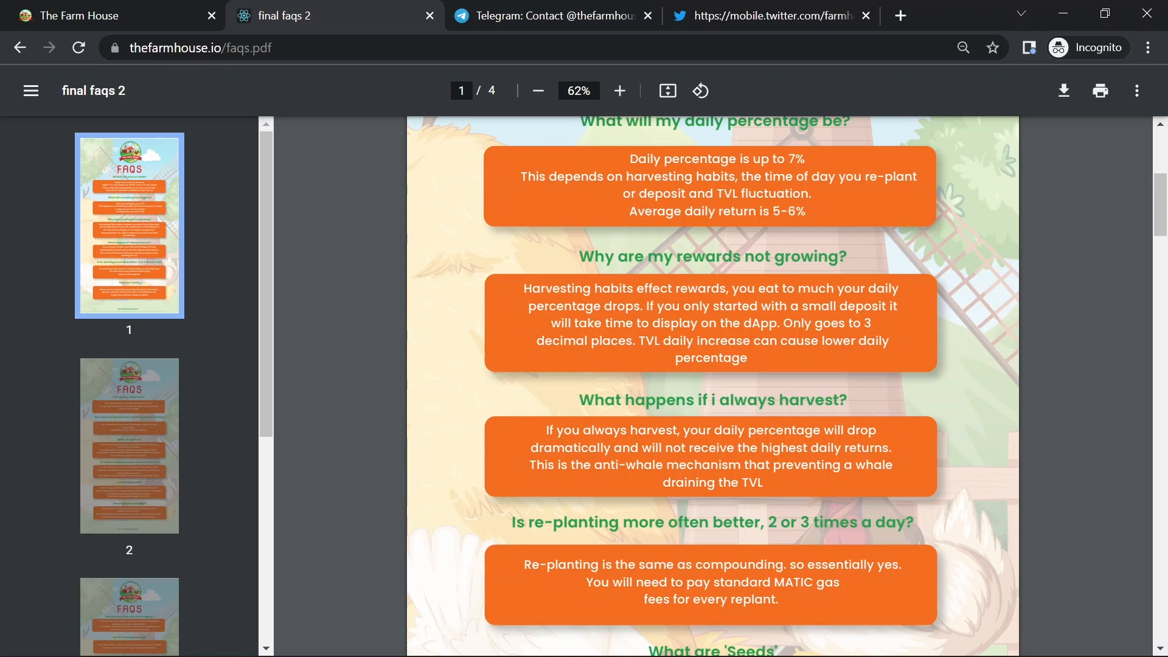
scroll("down", 3)
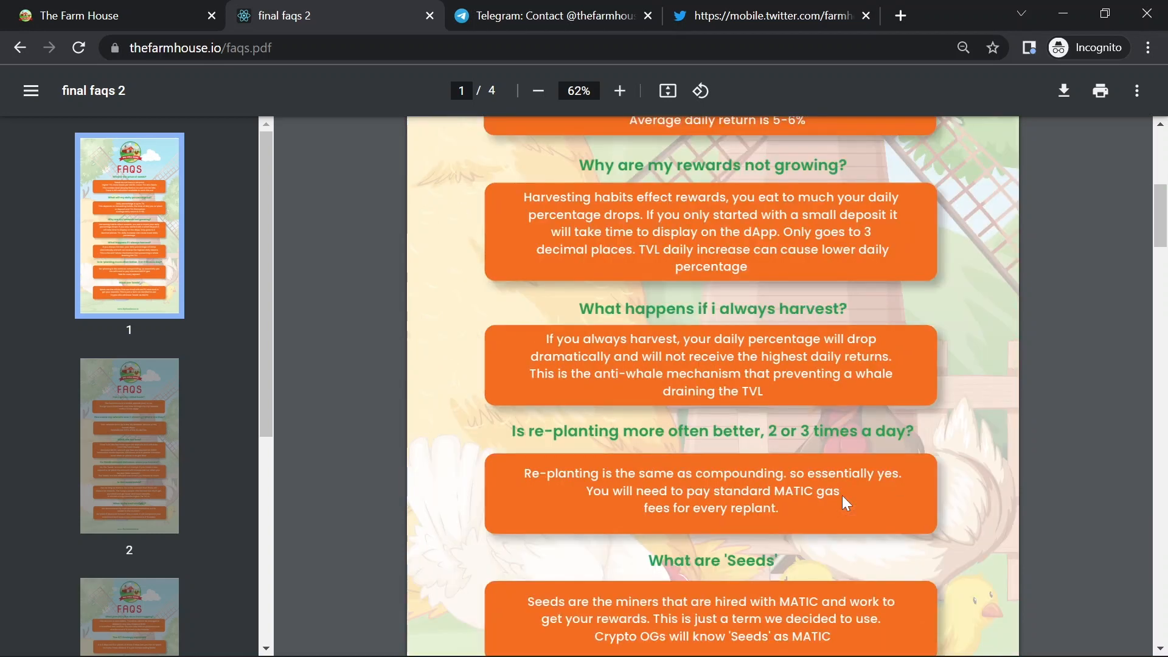
scroll("down", 3)
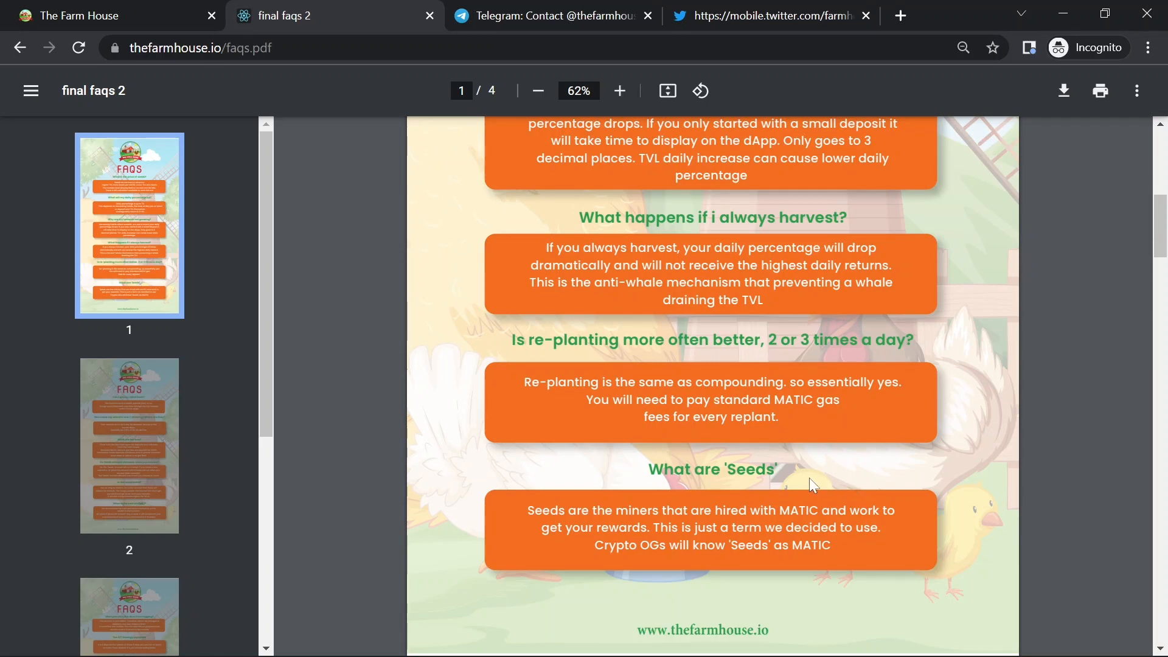
scroll("down", 3)
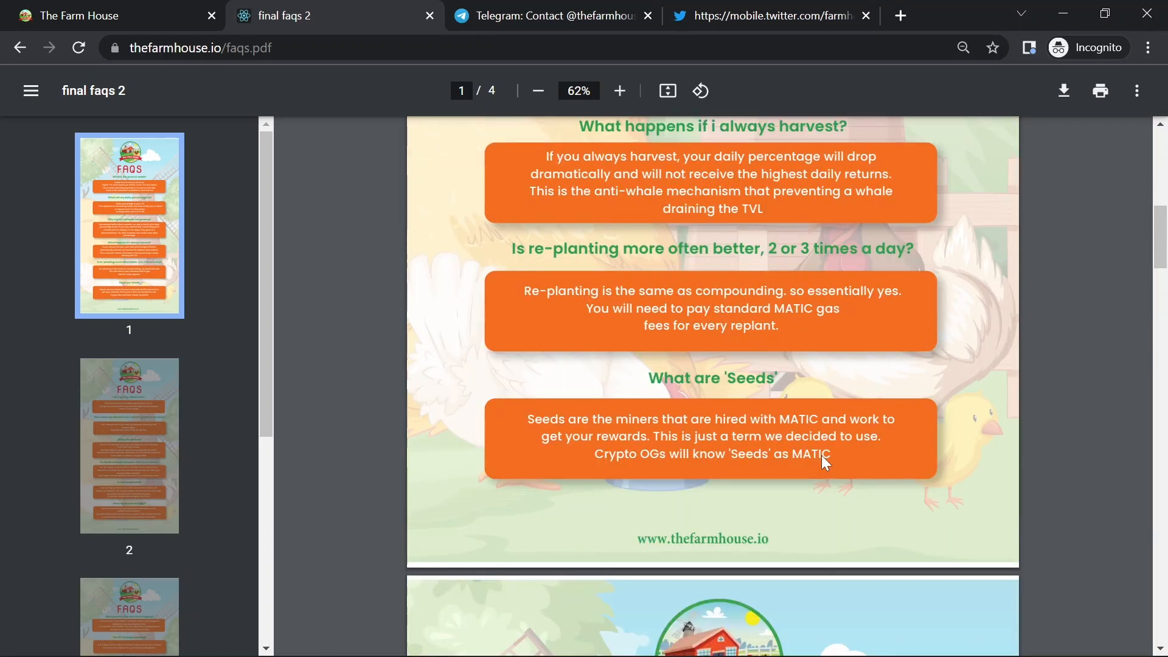
scroll("down", 3)
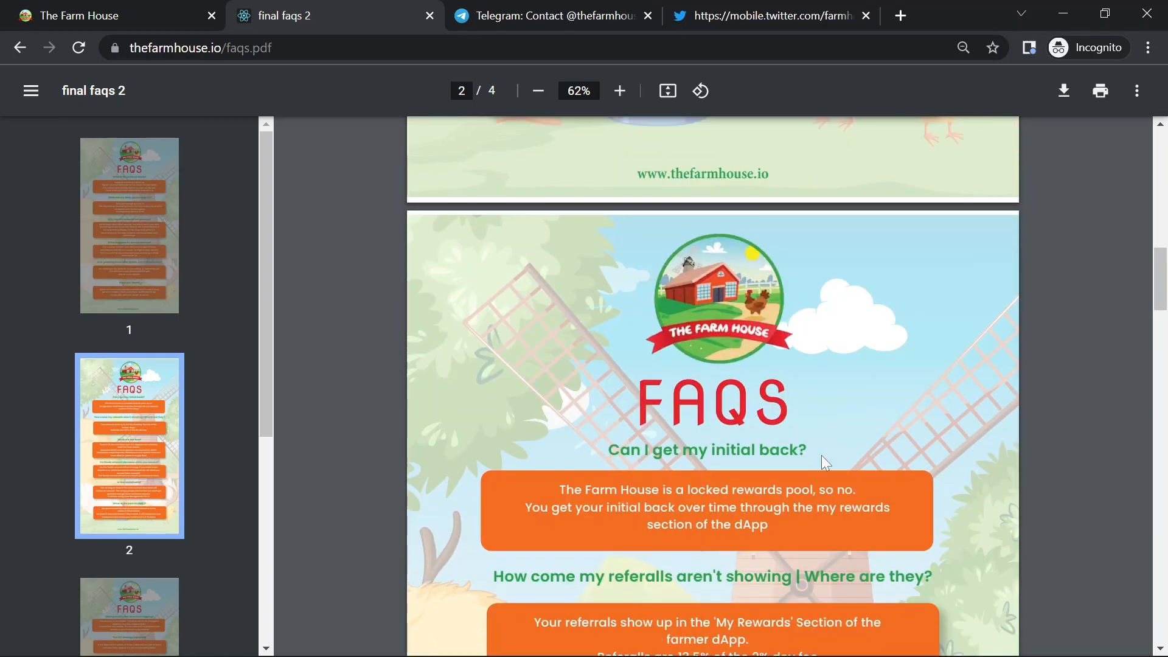
- Scroll page 2 through the initial-back, referrals, fees, Seeds-on-harvest and sustainability answers
scroll("down", 3)
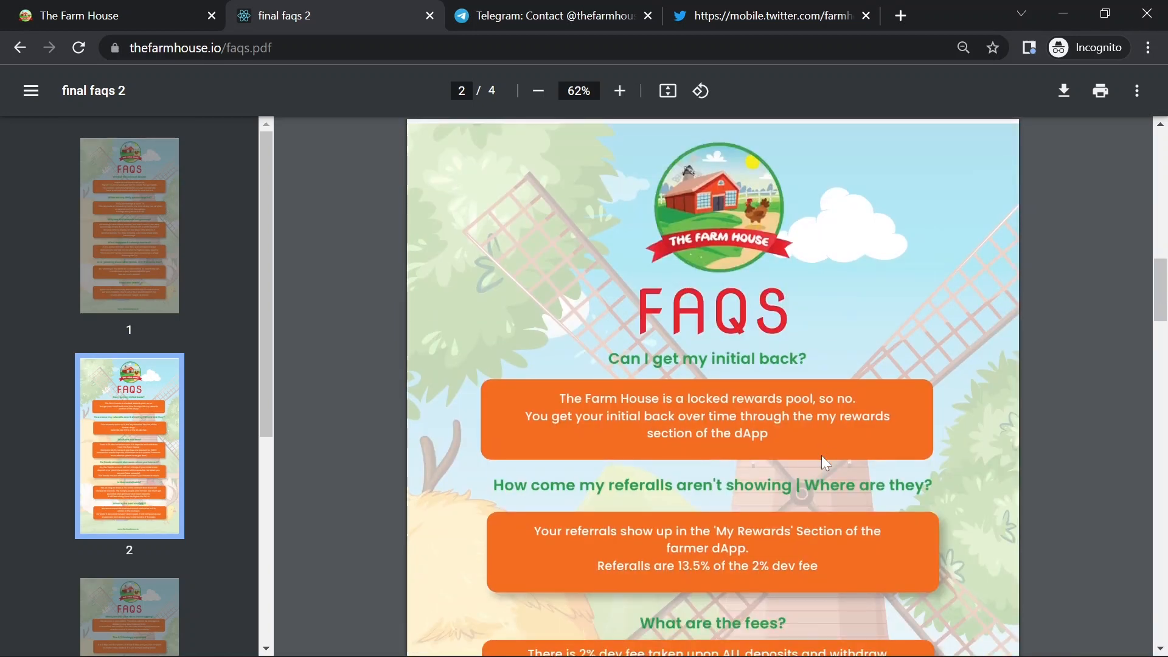
scroll("down", 3)
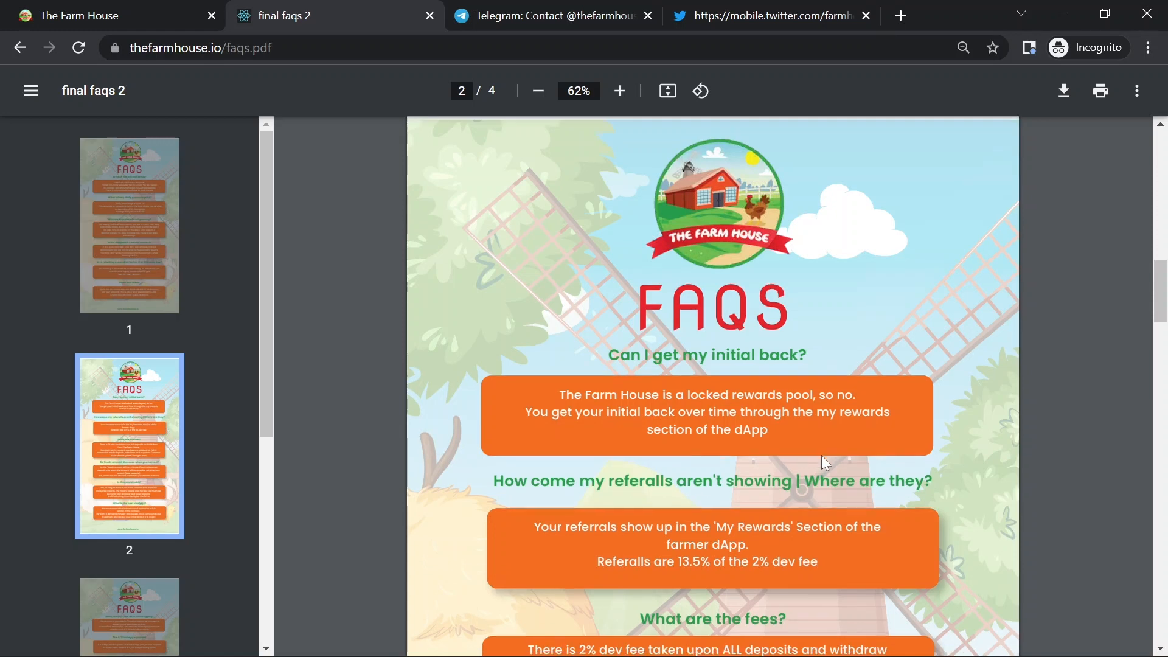
scroll("down", 3)
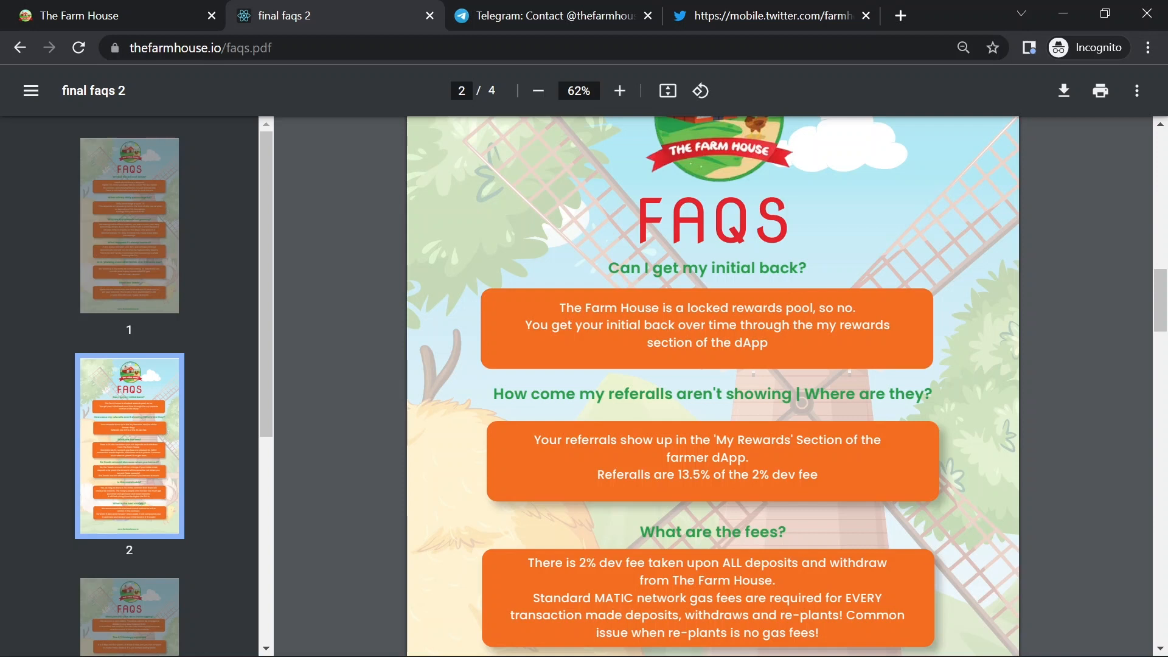
mouse_move(884, 470)
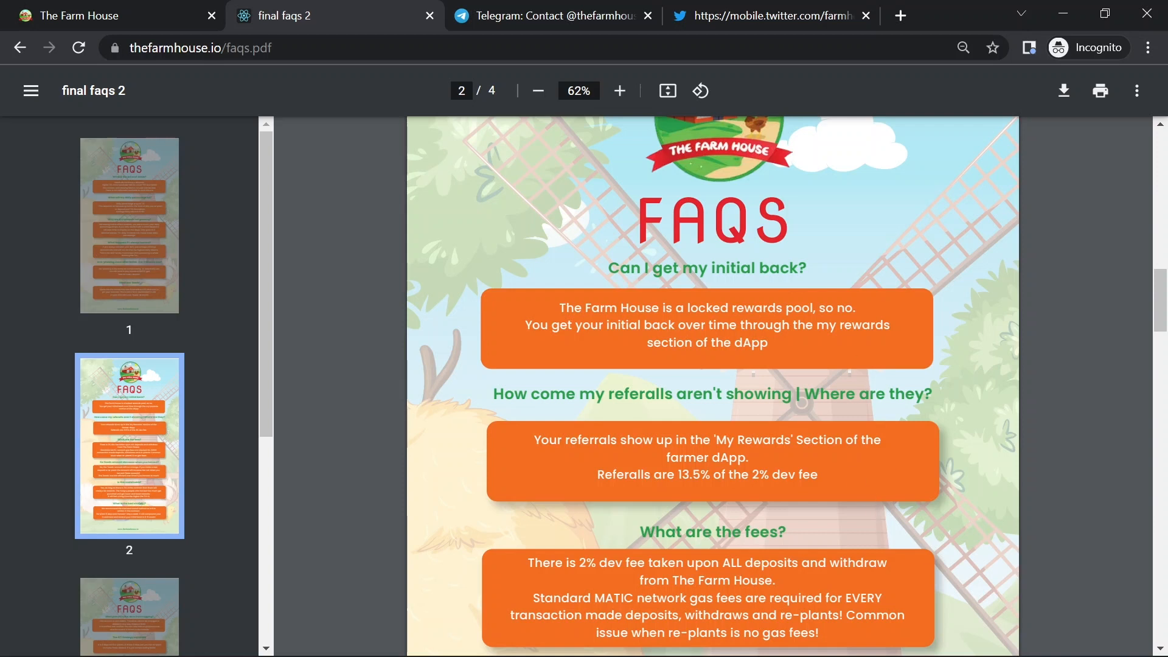
mouse_move(878, 522)
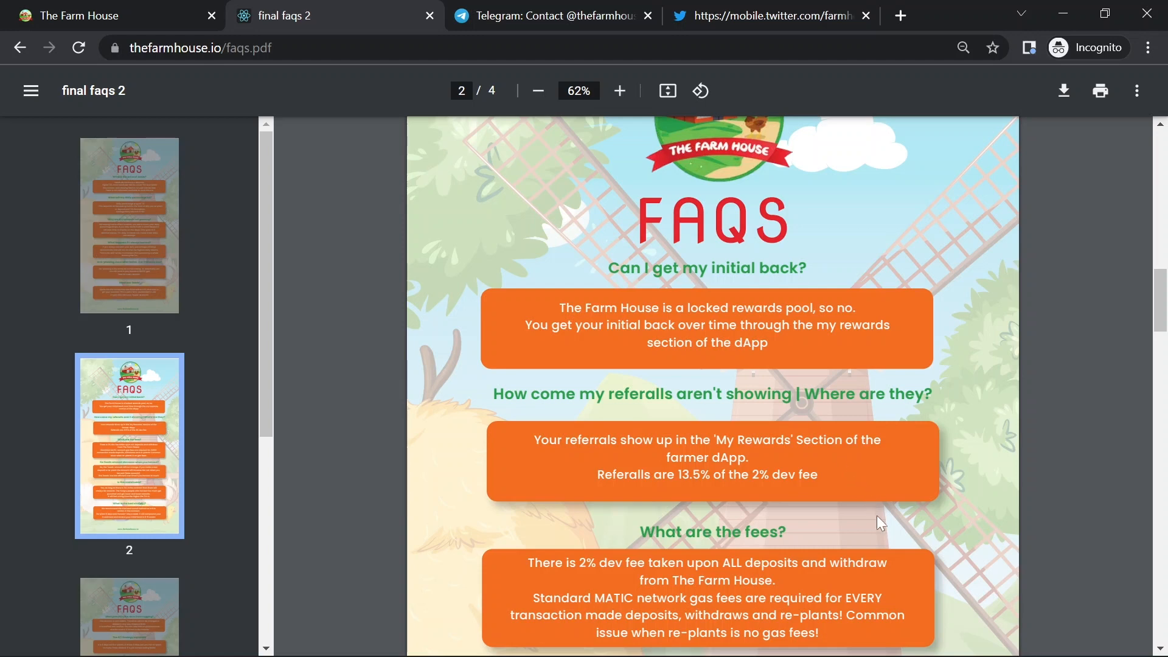
scroll("down", 3)
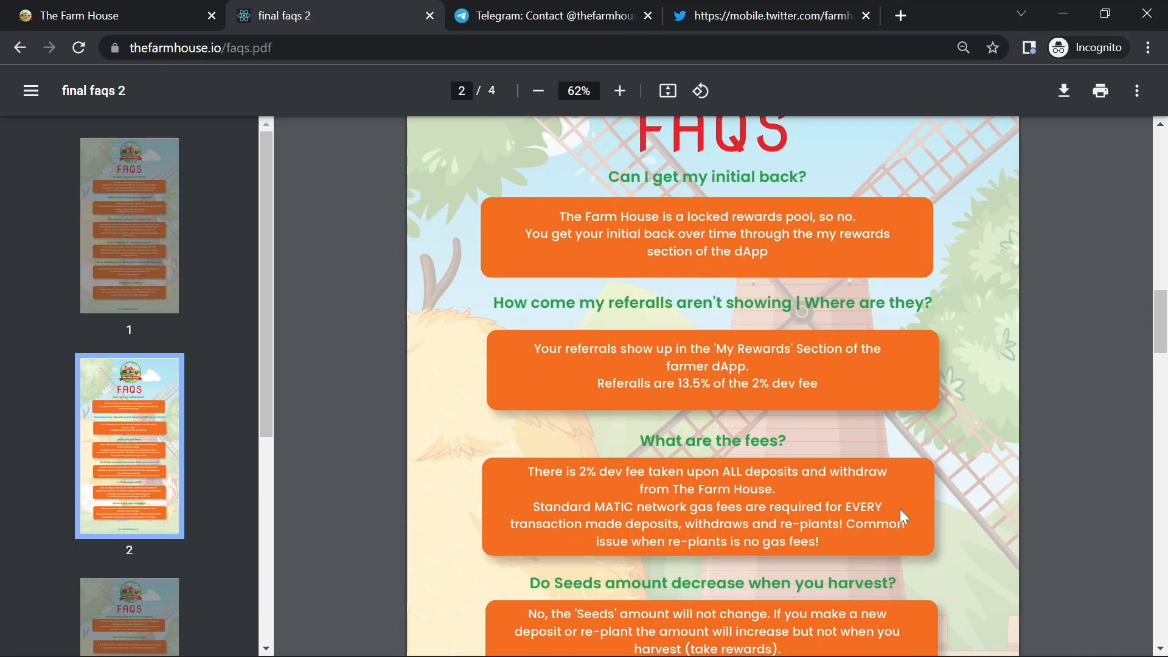
scroll("down", 3)
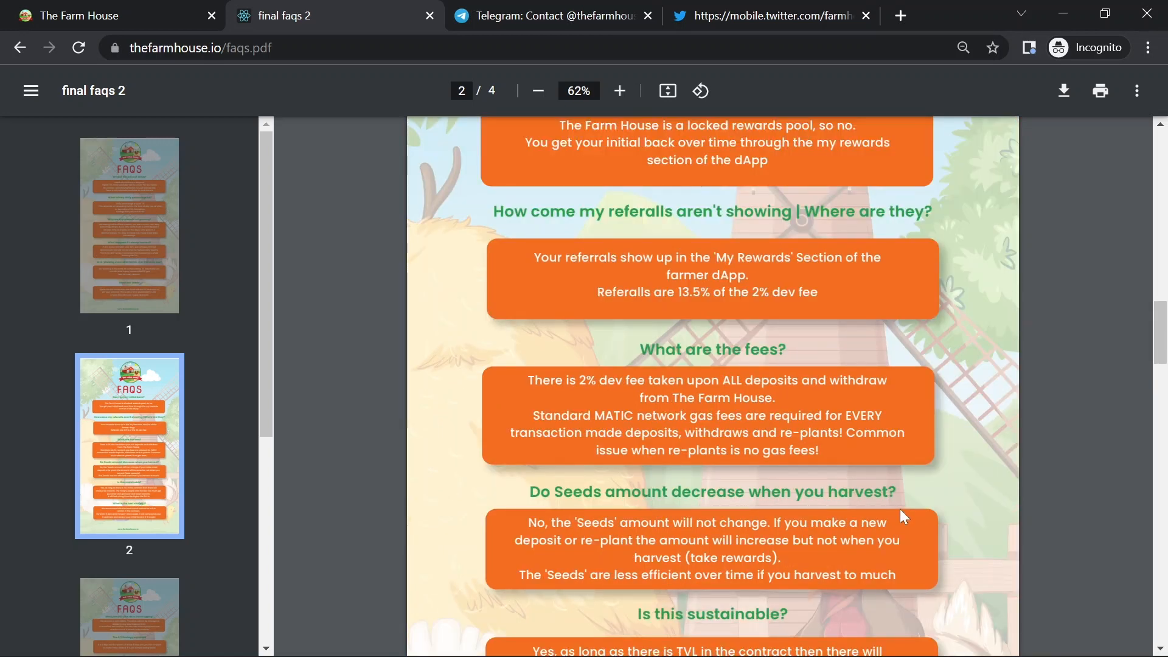
scroll("down", 3)
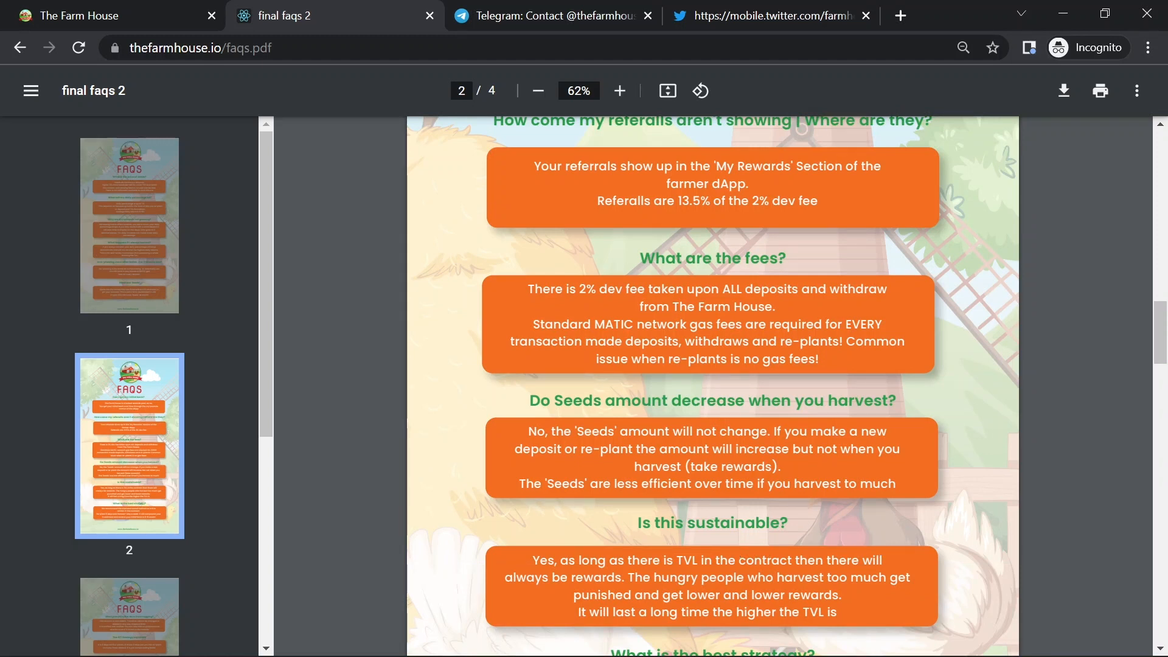
scroll("down", 3)
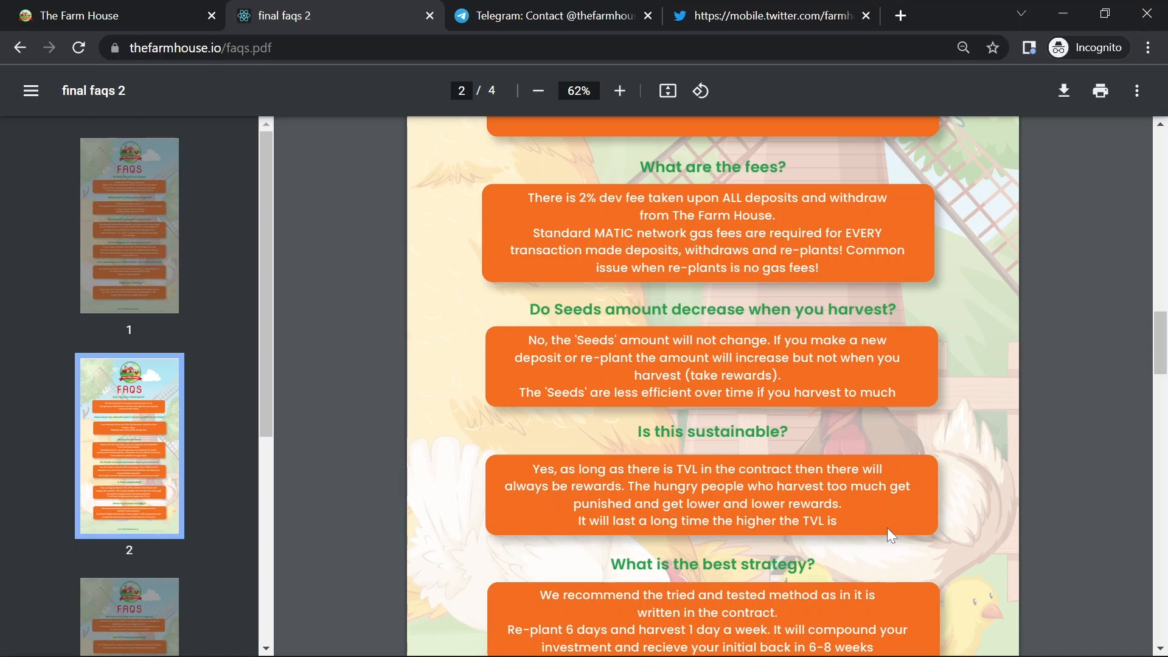
mouse_move(884, 516)
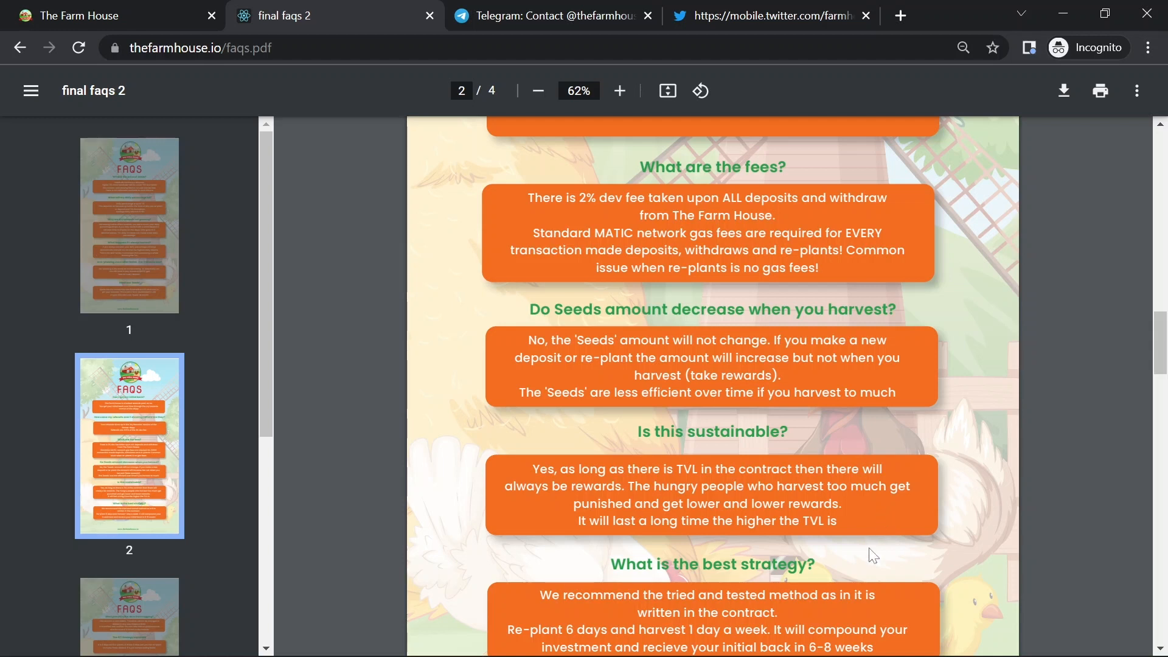
- Scroll to the best-strategy answer: re-plant six days, harvest one
scroll("down", 3)
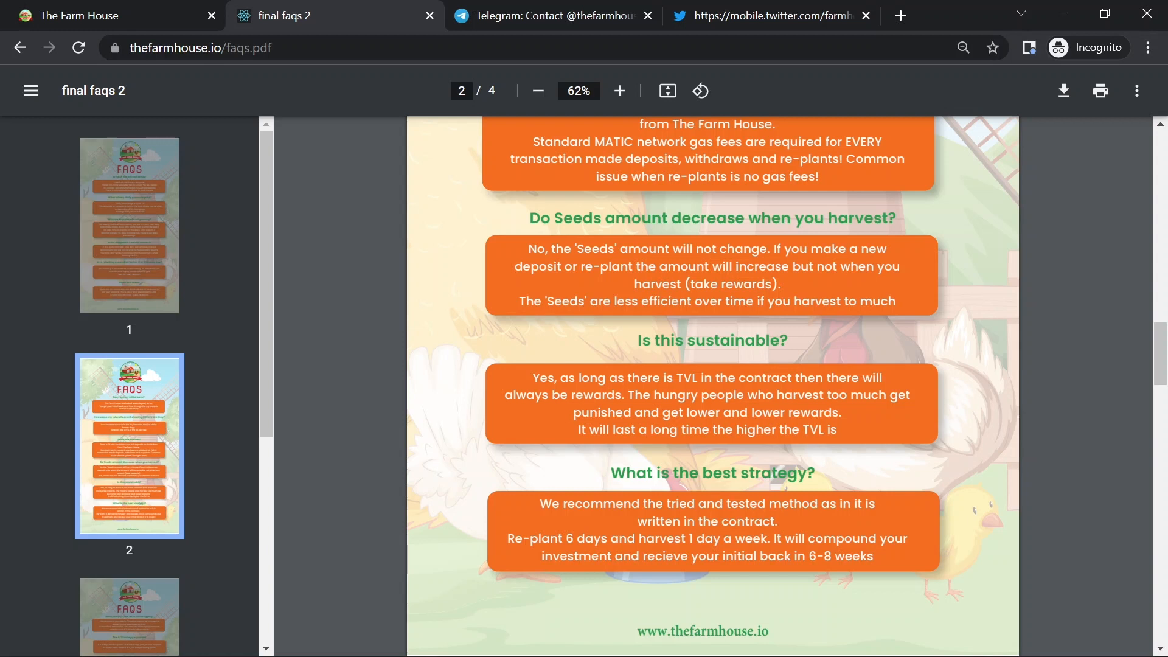
mouse_move(877, 604)
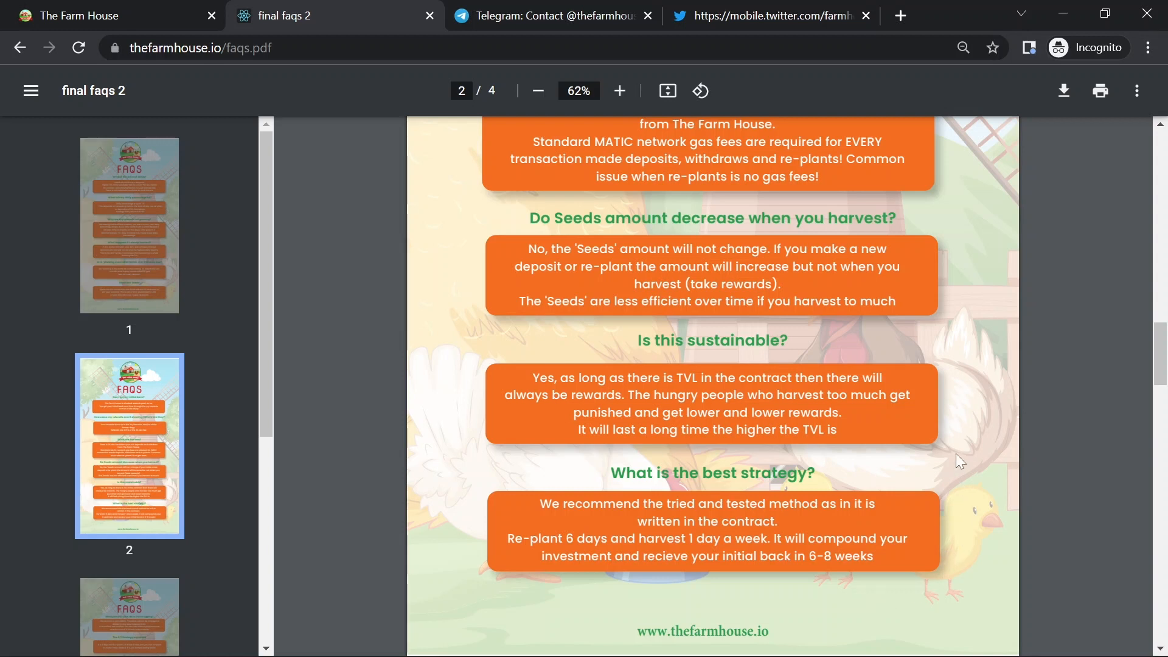
mouse_move(951, 599)
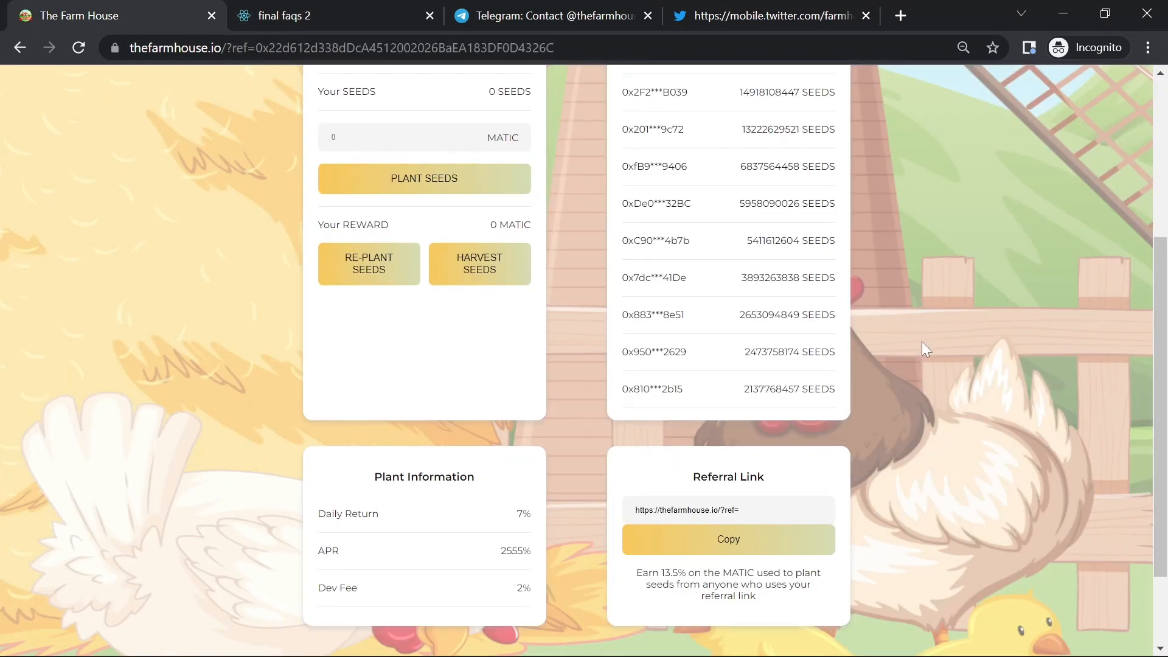
scroll("up", 3)
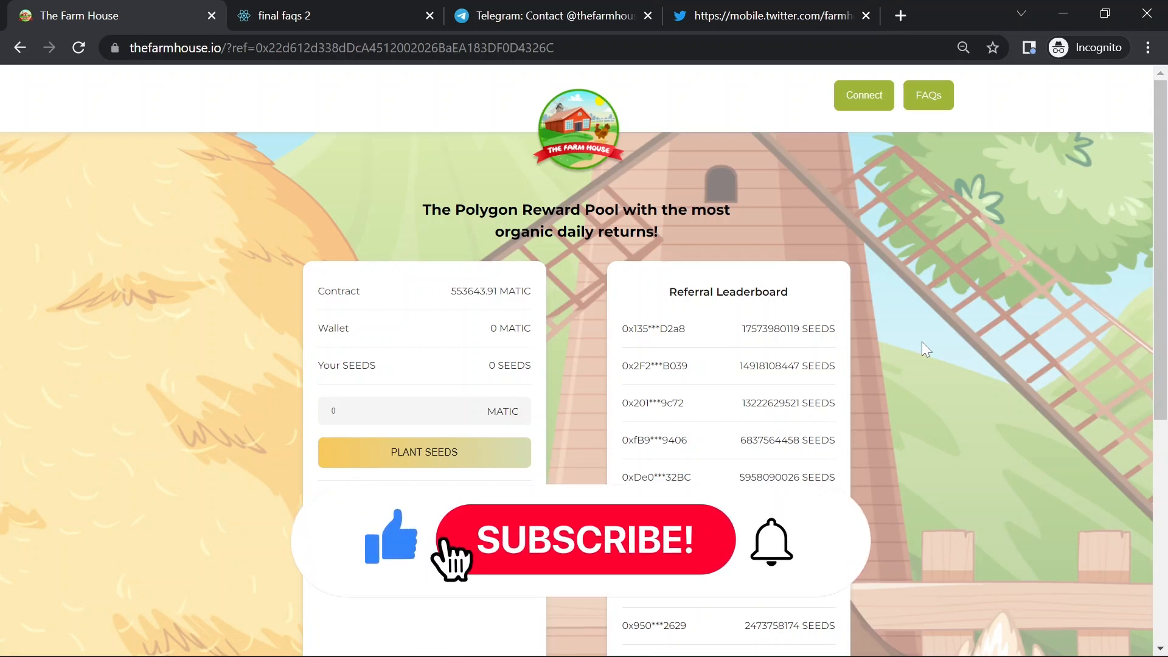
left_click(583, 540)
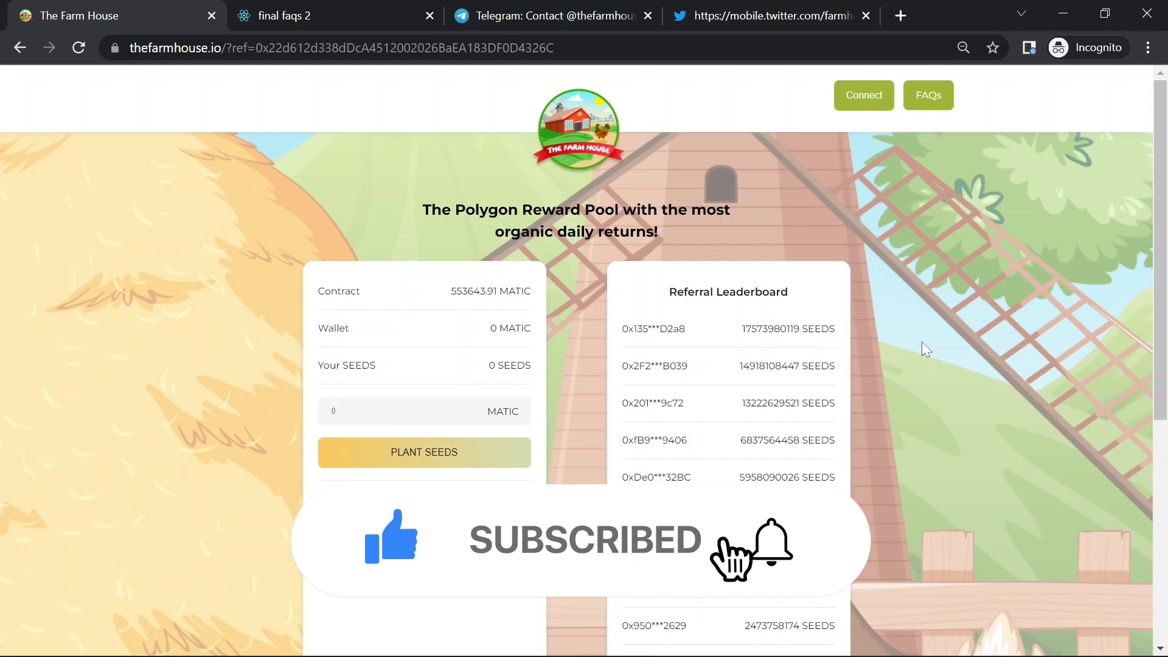